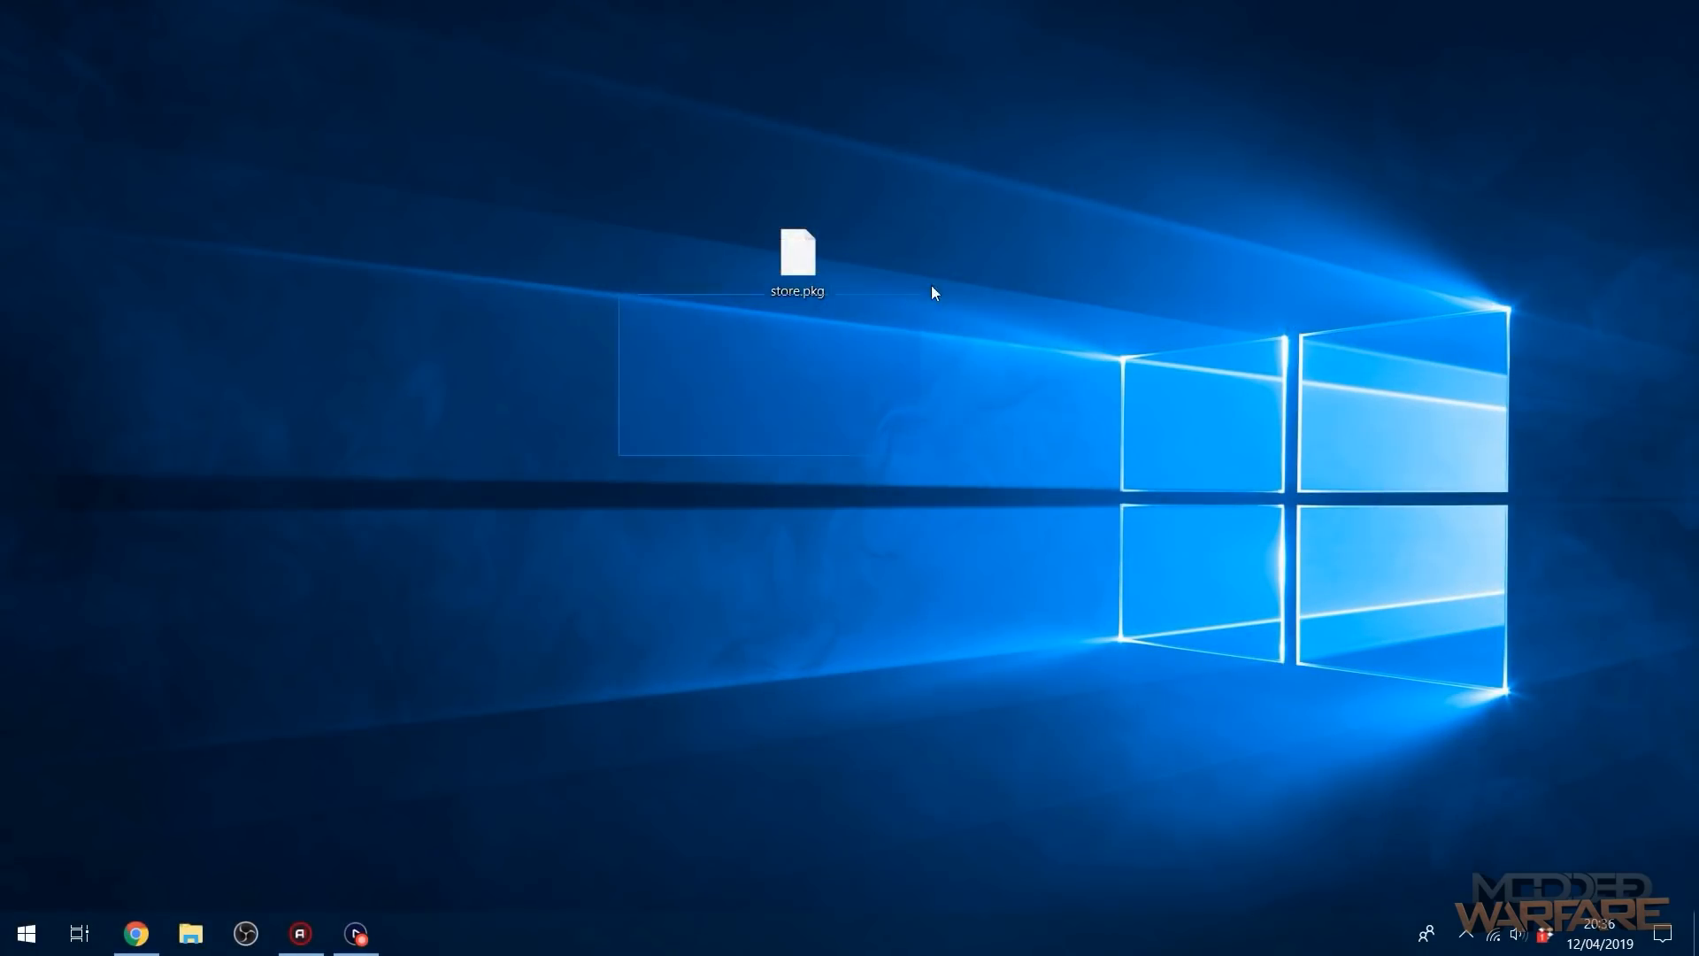
Check the USB drive's properties in the file browser and open the drive.
{"action": "left_click", "coordinate": [798, 260]}
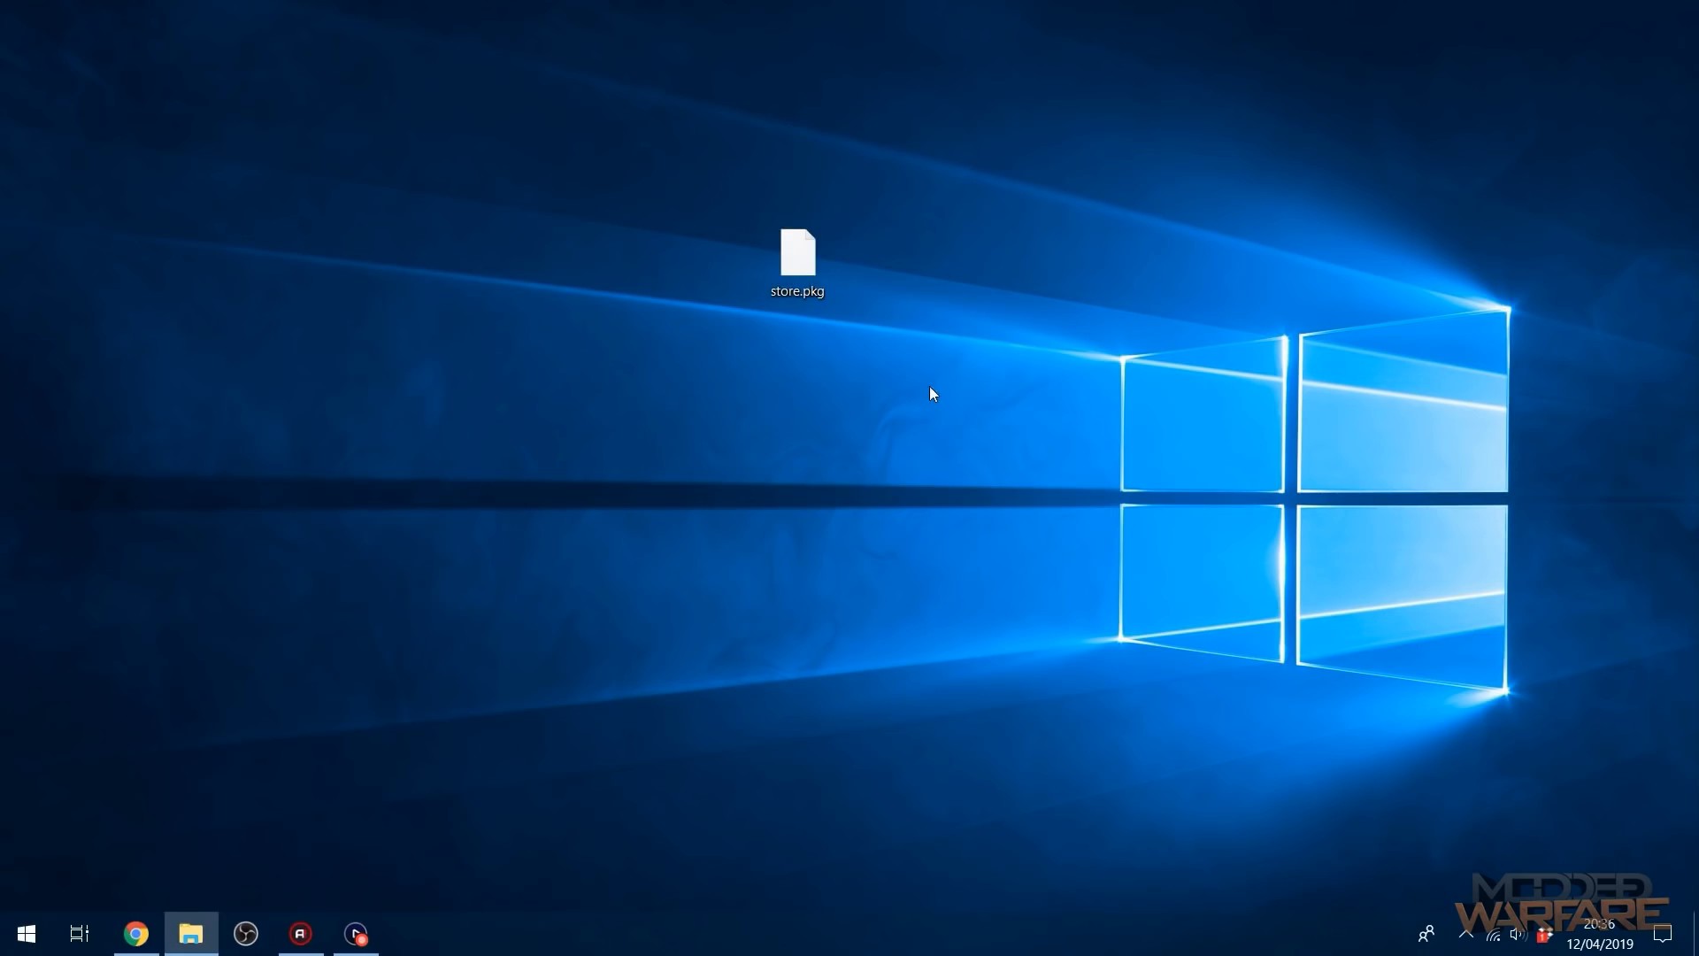
{"action": "left_click", "coordinate": [192, 932]}
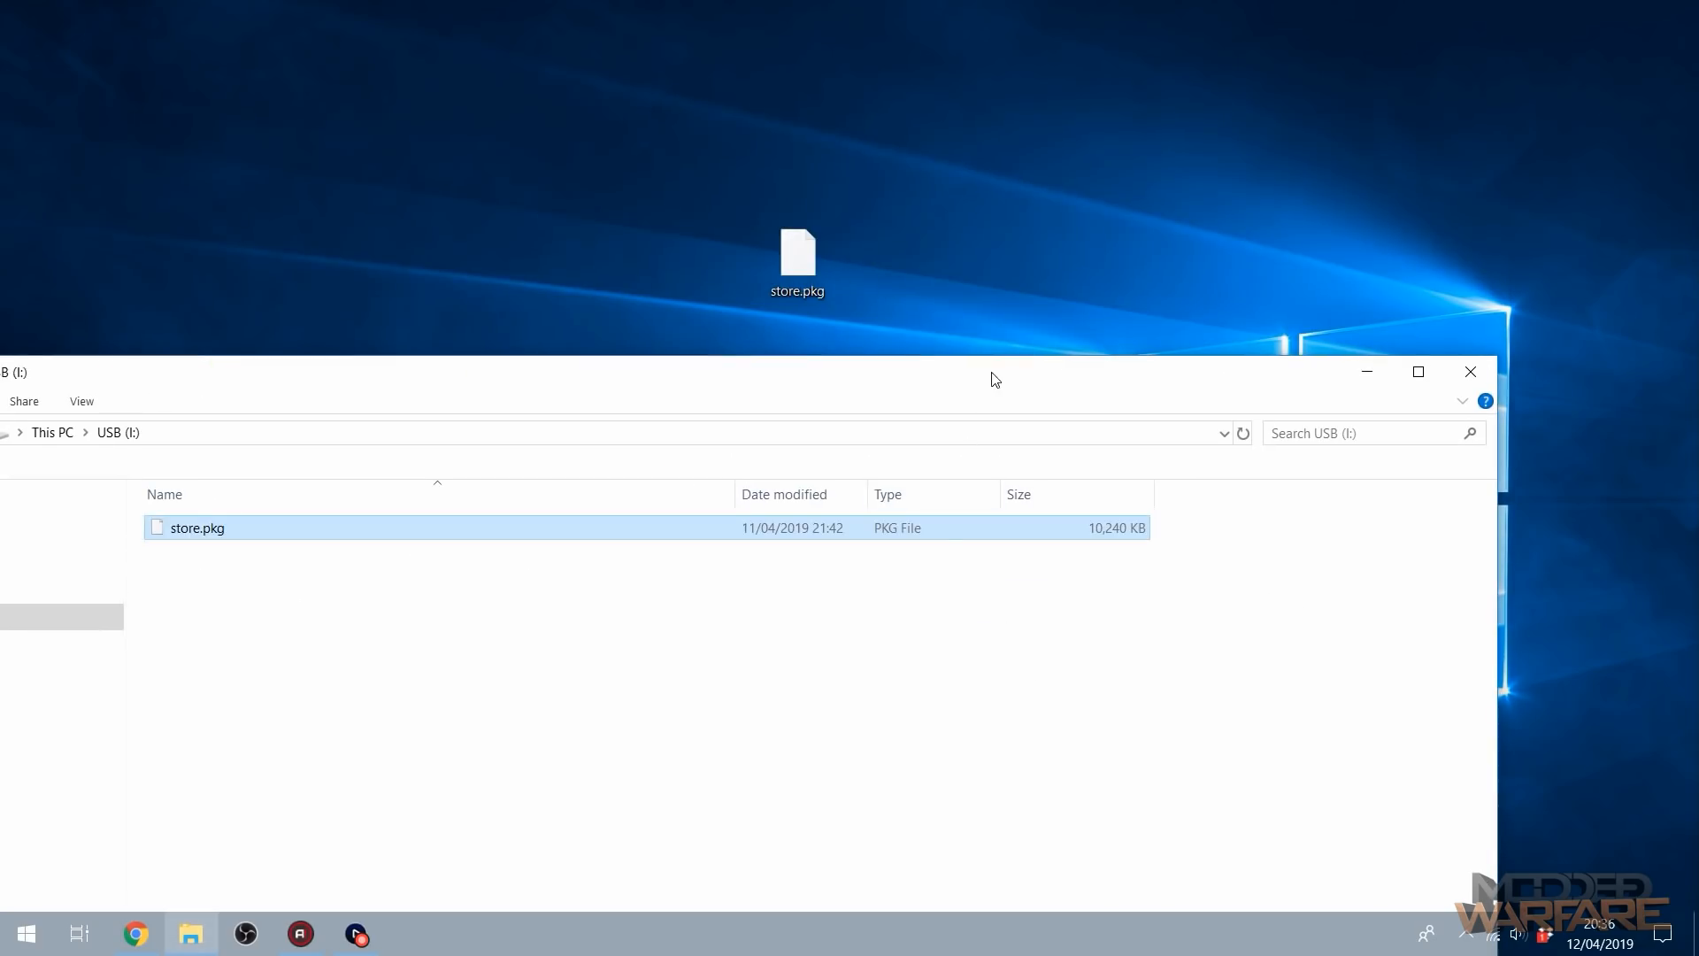
{"action": "right_click", "coordinate": [856, 536]}
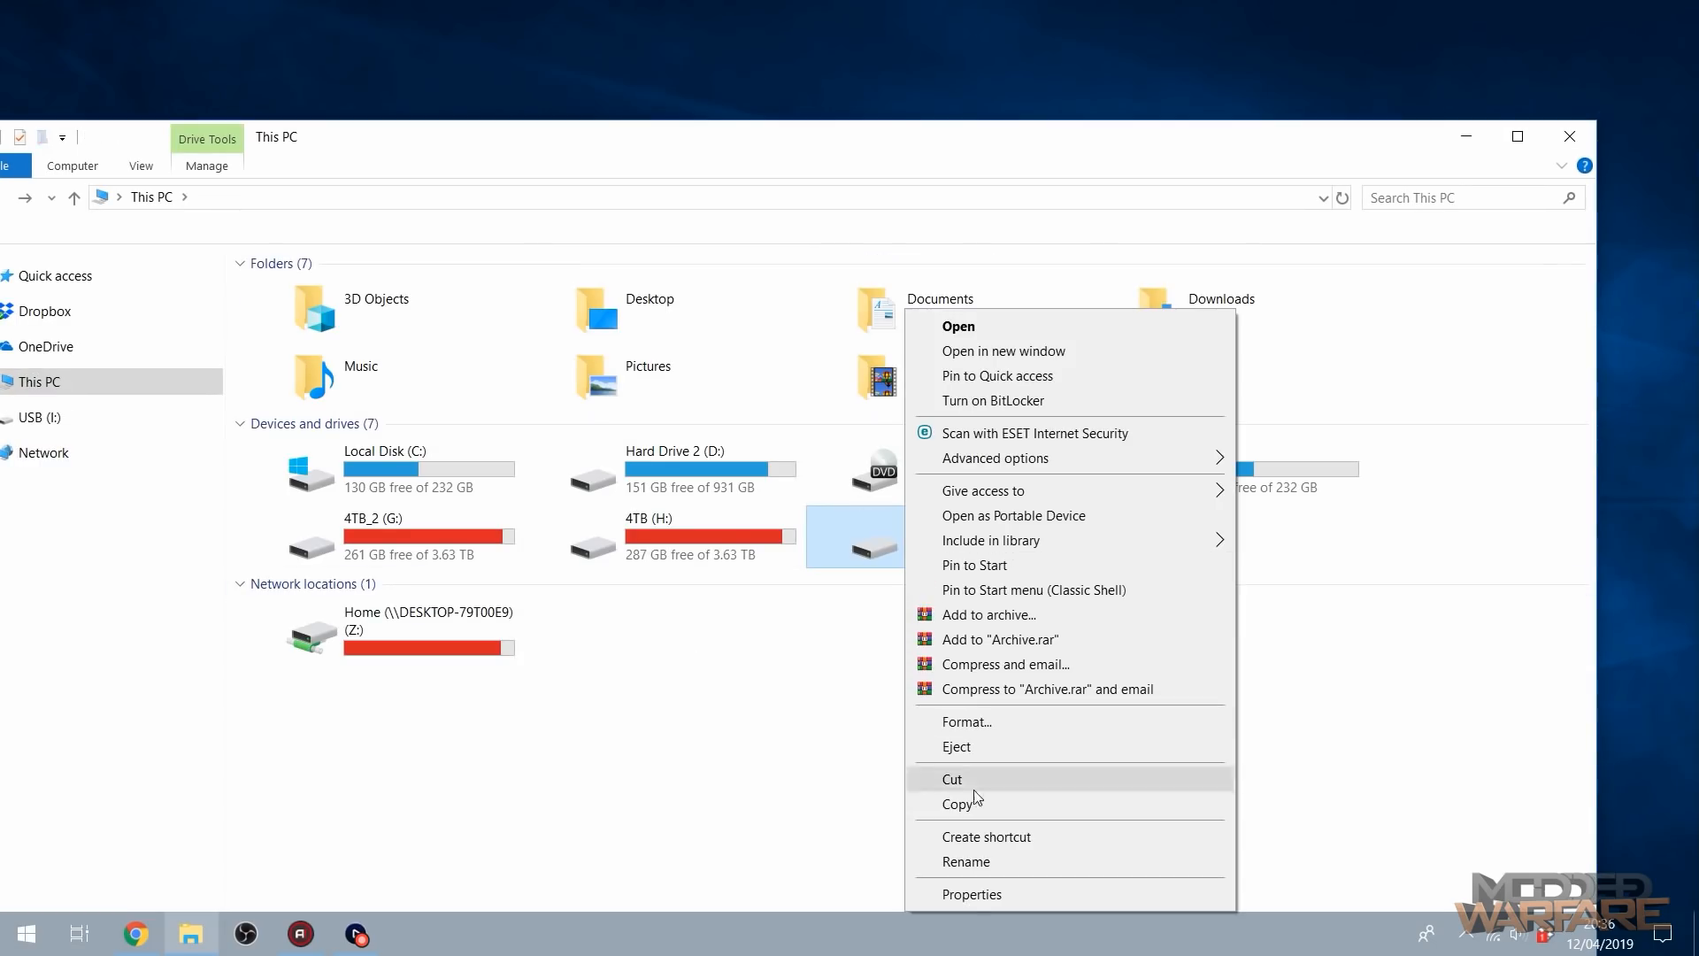
{"action": "left_click", "coordinate": [970, 893]}
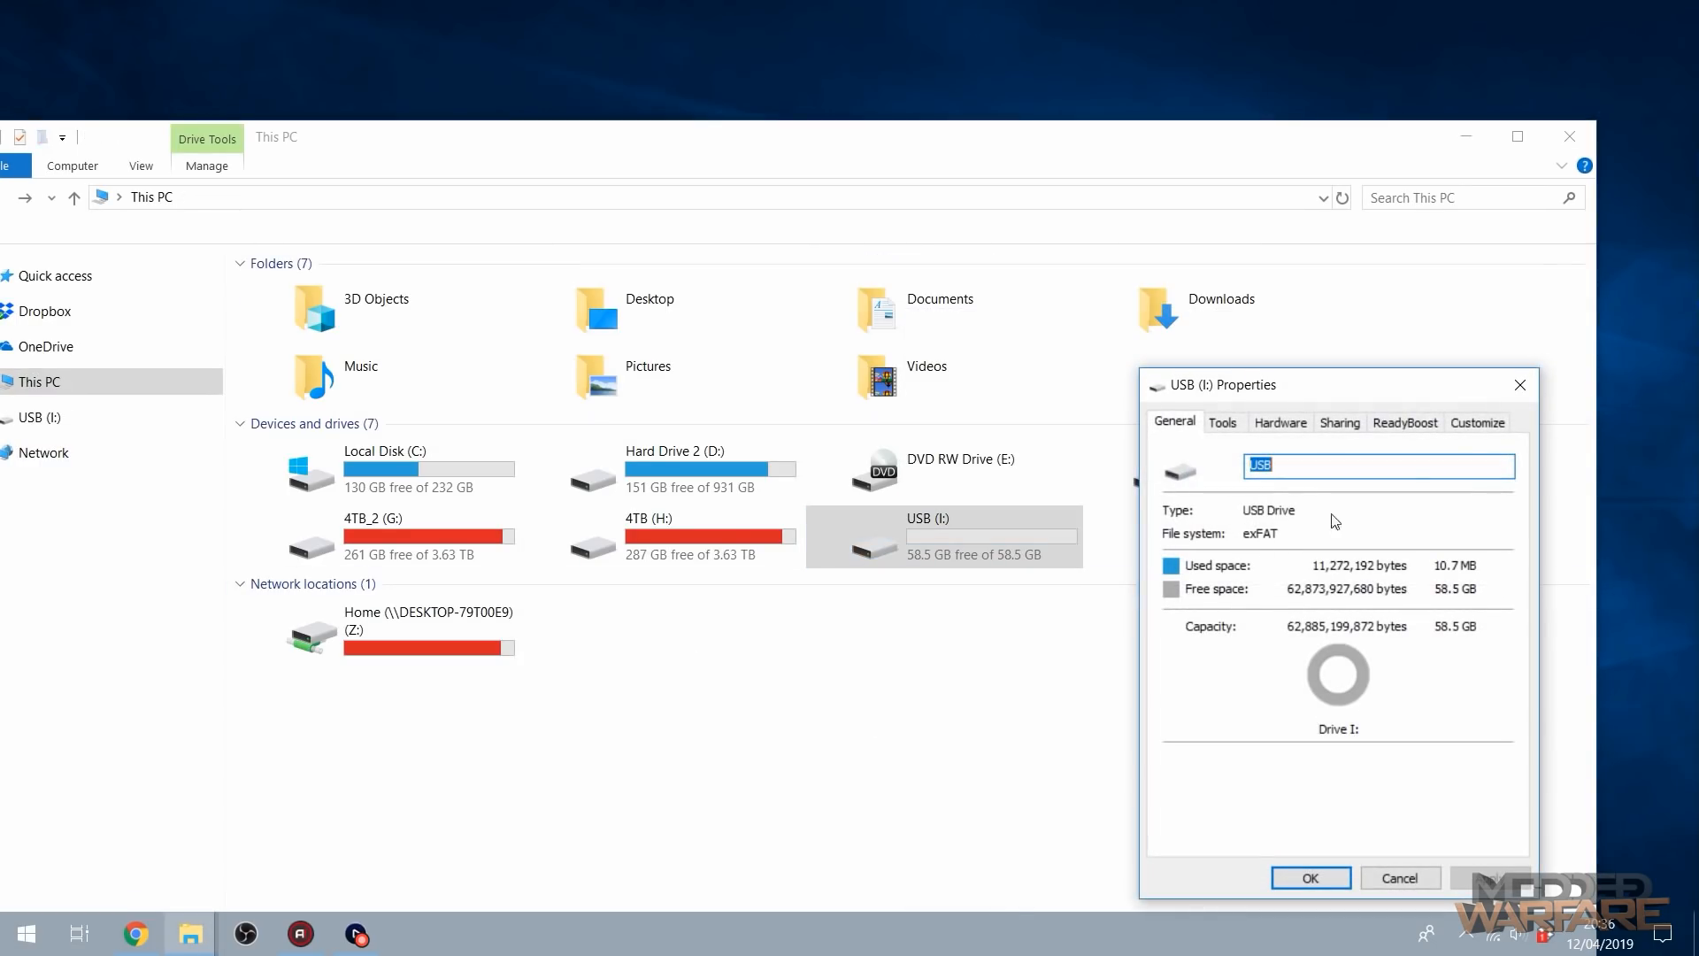
{"action": "right_click", "coordinate": [855, 537]}
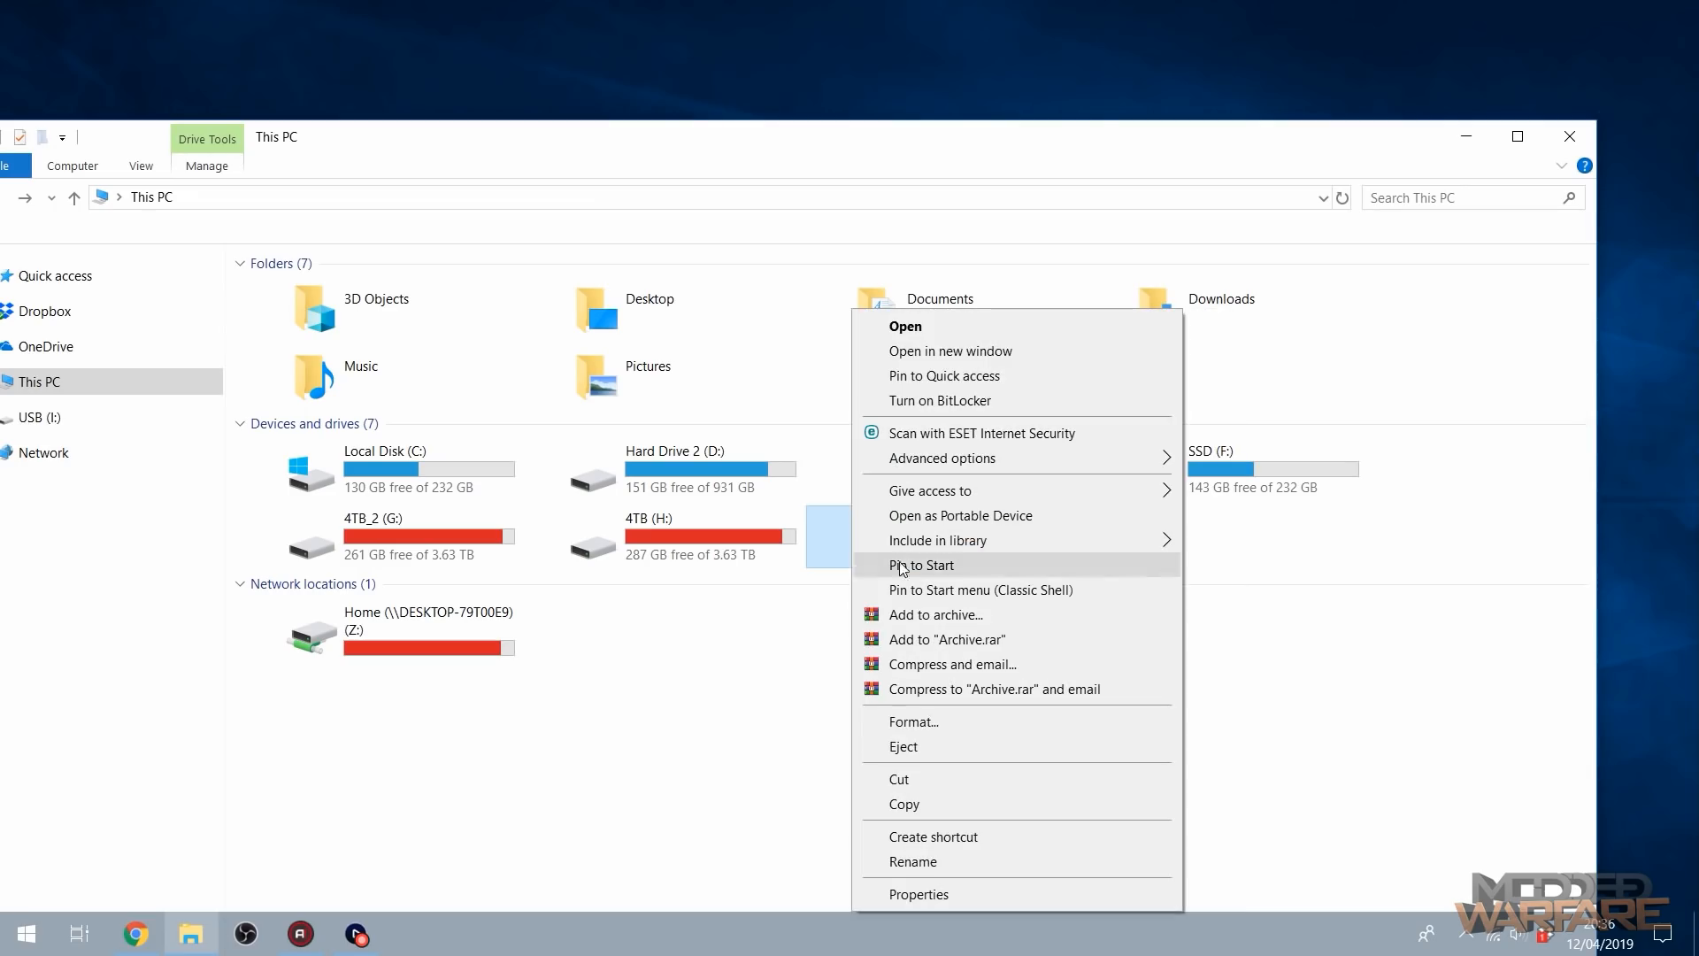
{"action": "left_click", "coordinate": [914, 722]}
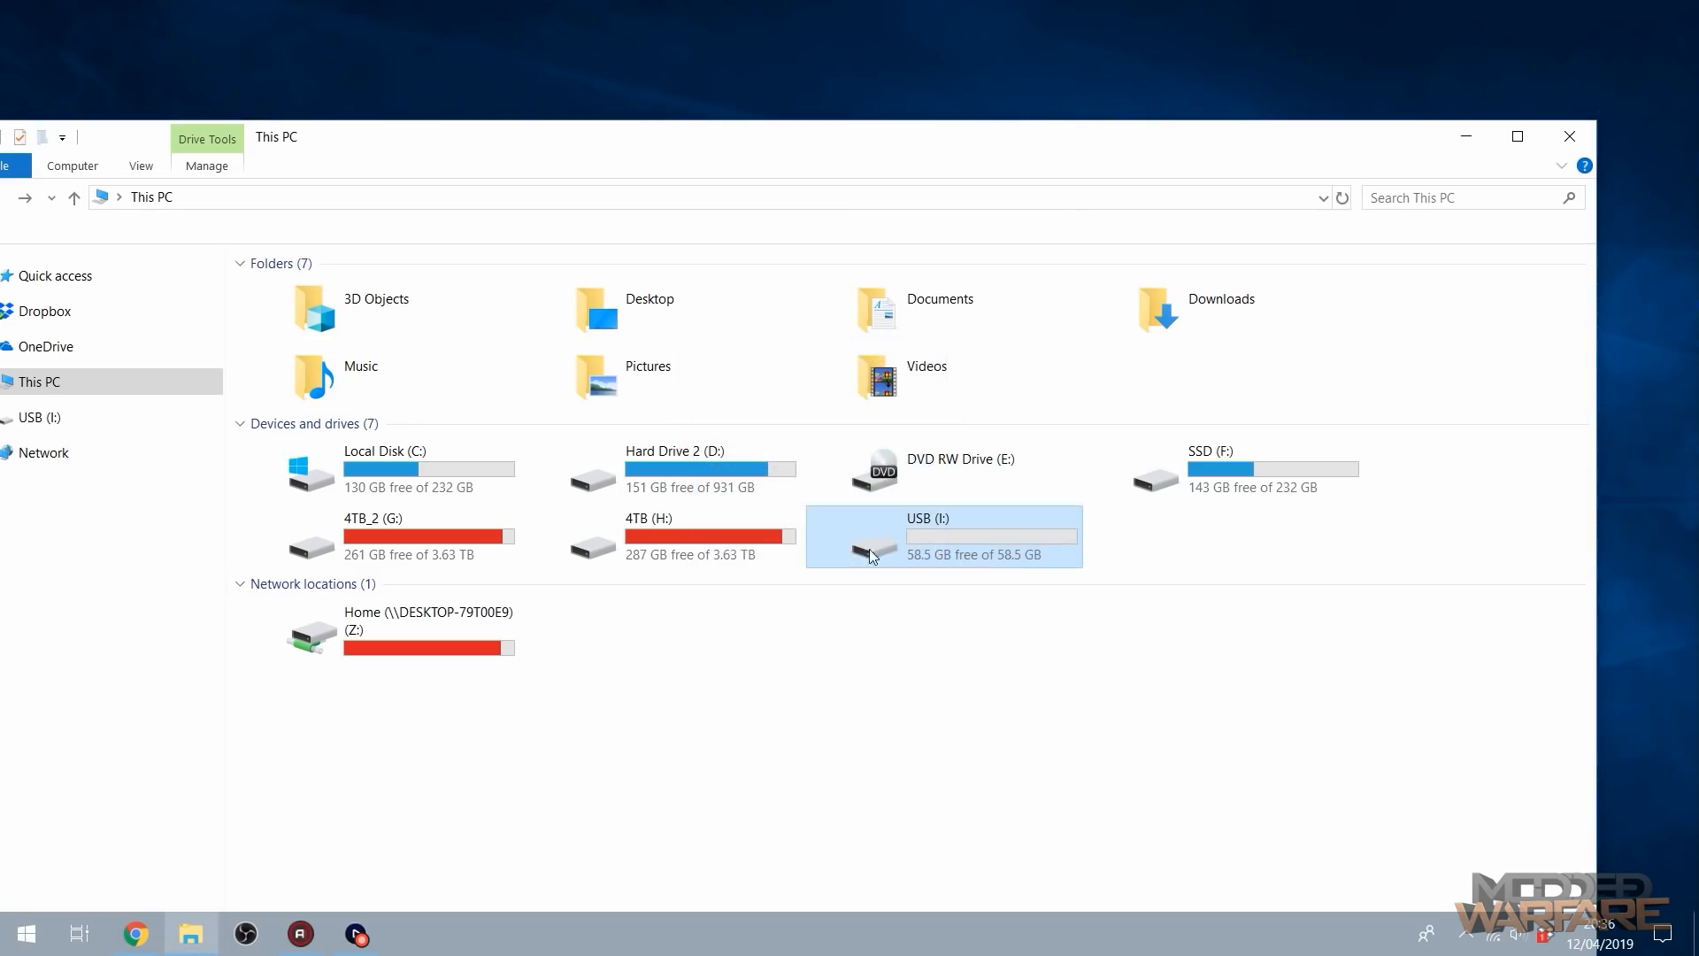
{"action": "double_click", "coordinate": [943, 537]}
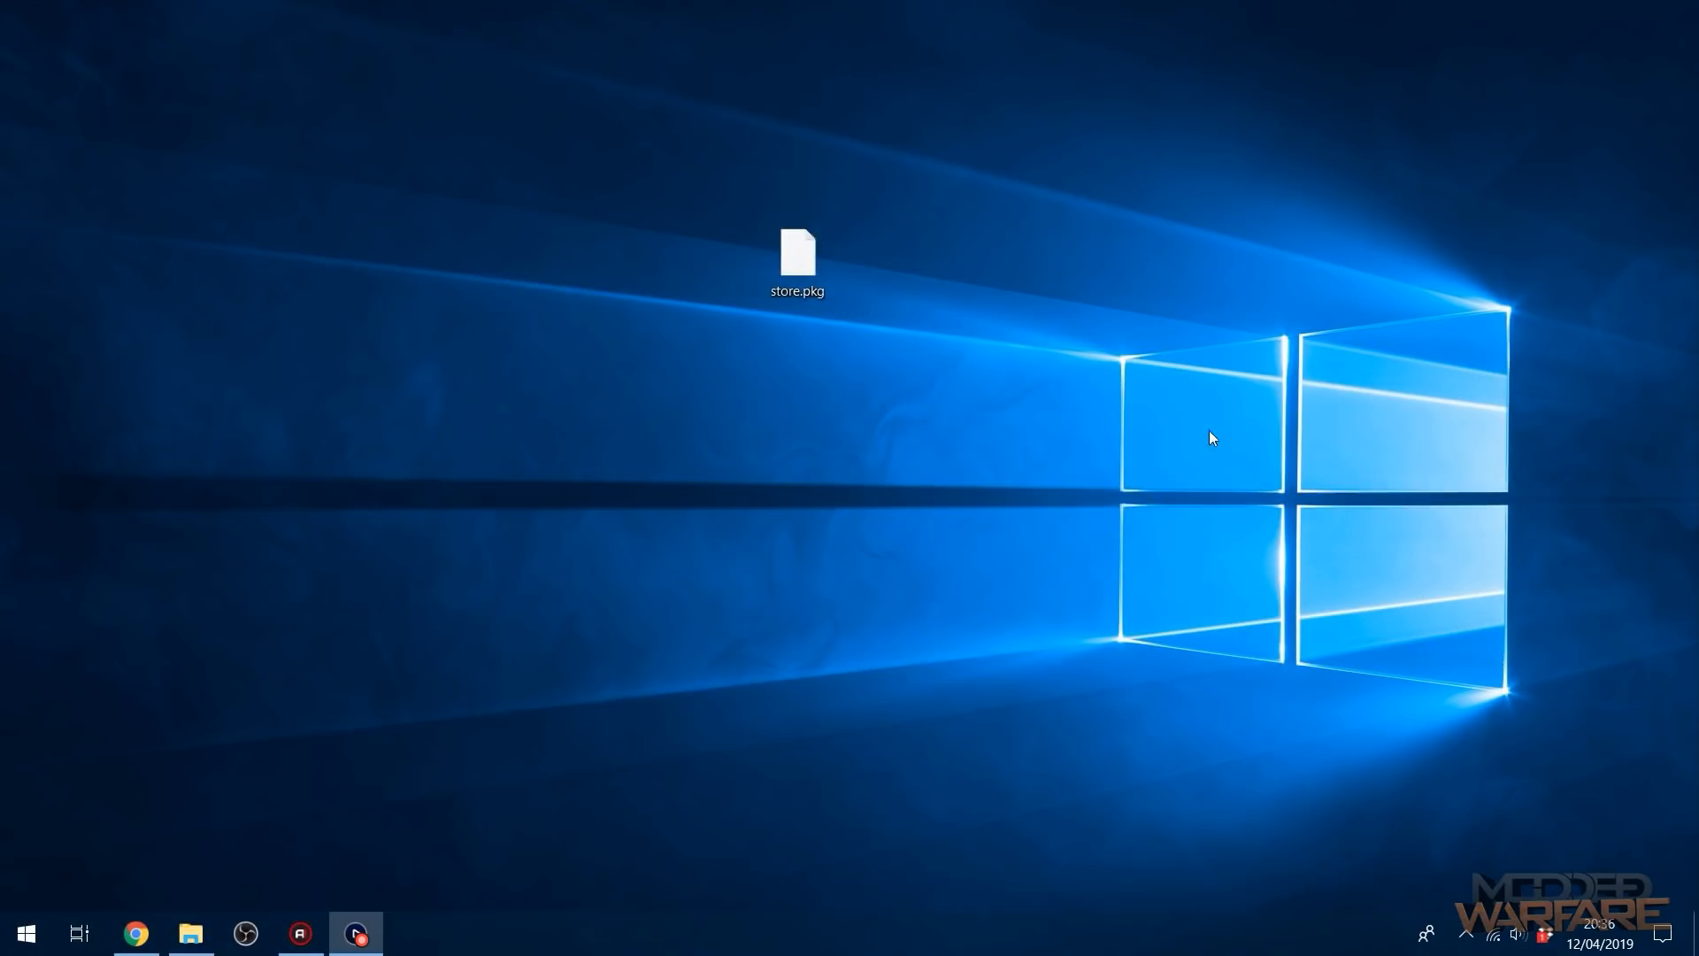
{"action": "mouse_move", "coordinate": [1139, 530]}
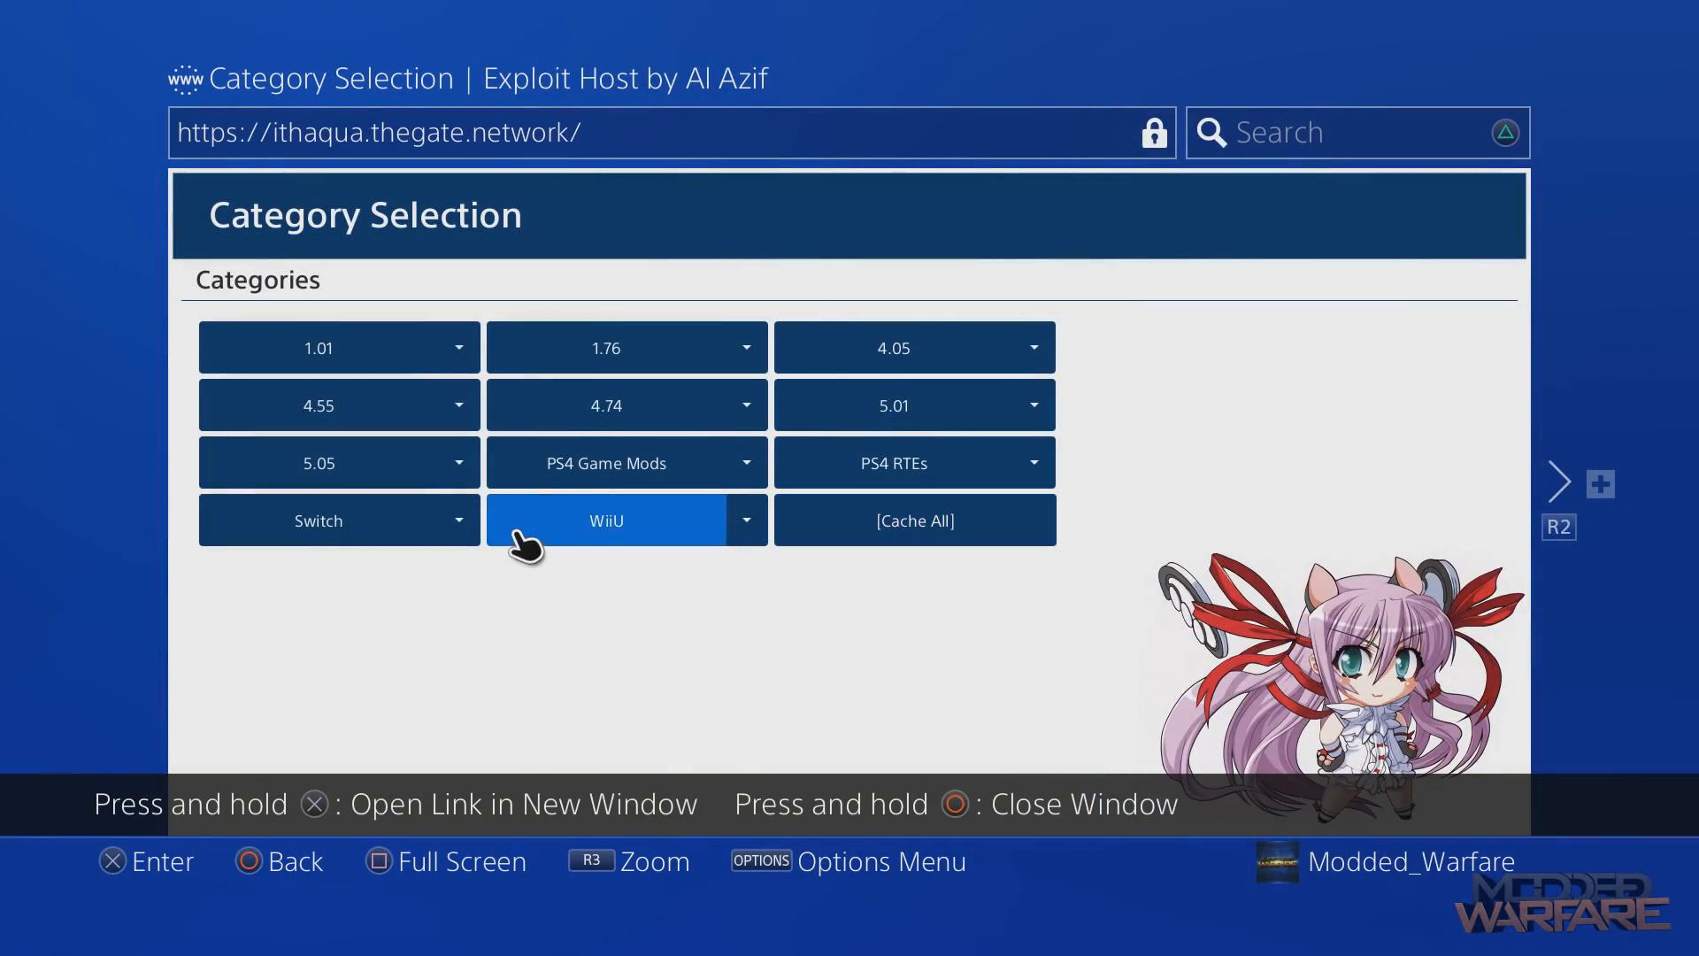
Run the firmware 5.05 HEN 1.8 exploit from the Al Azif host, retrying once.
{"action": "left_click", "coordinate": [319, 463]}
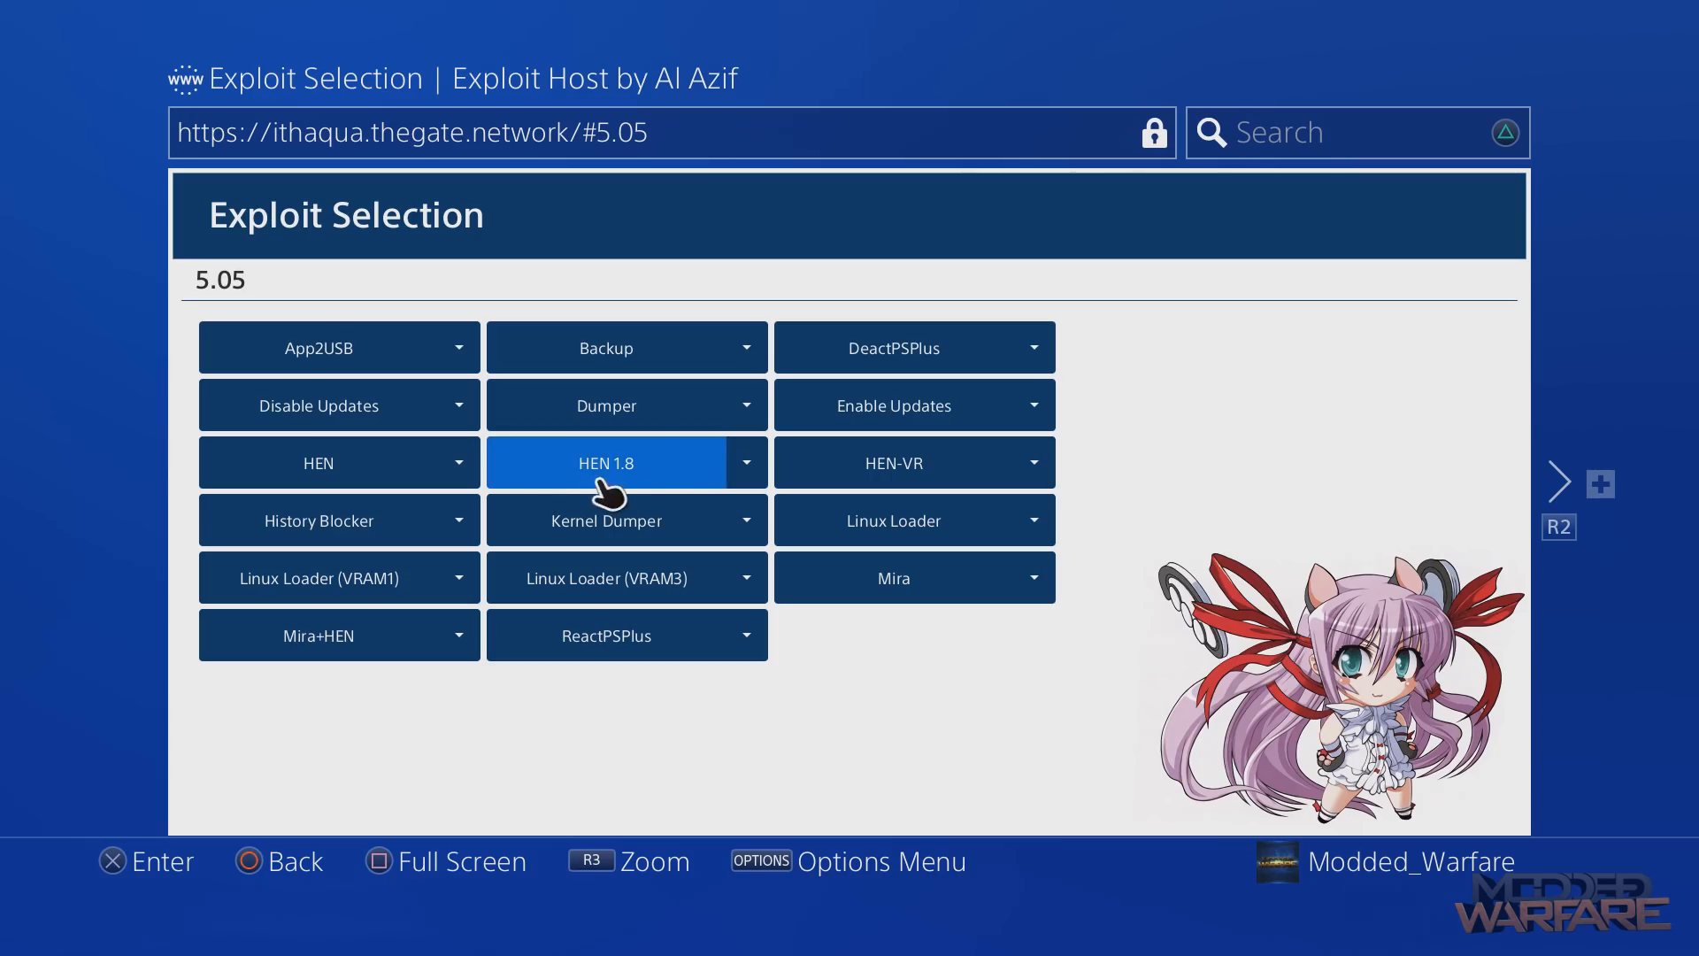
{"action": "left_click", "coordinate": [604, 463]}
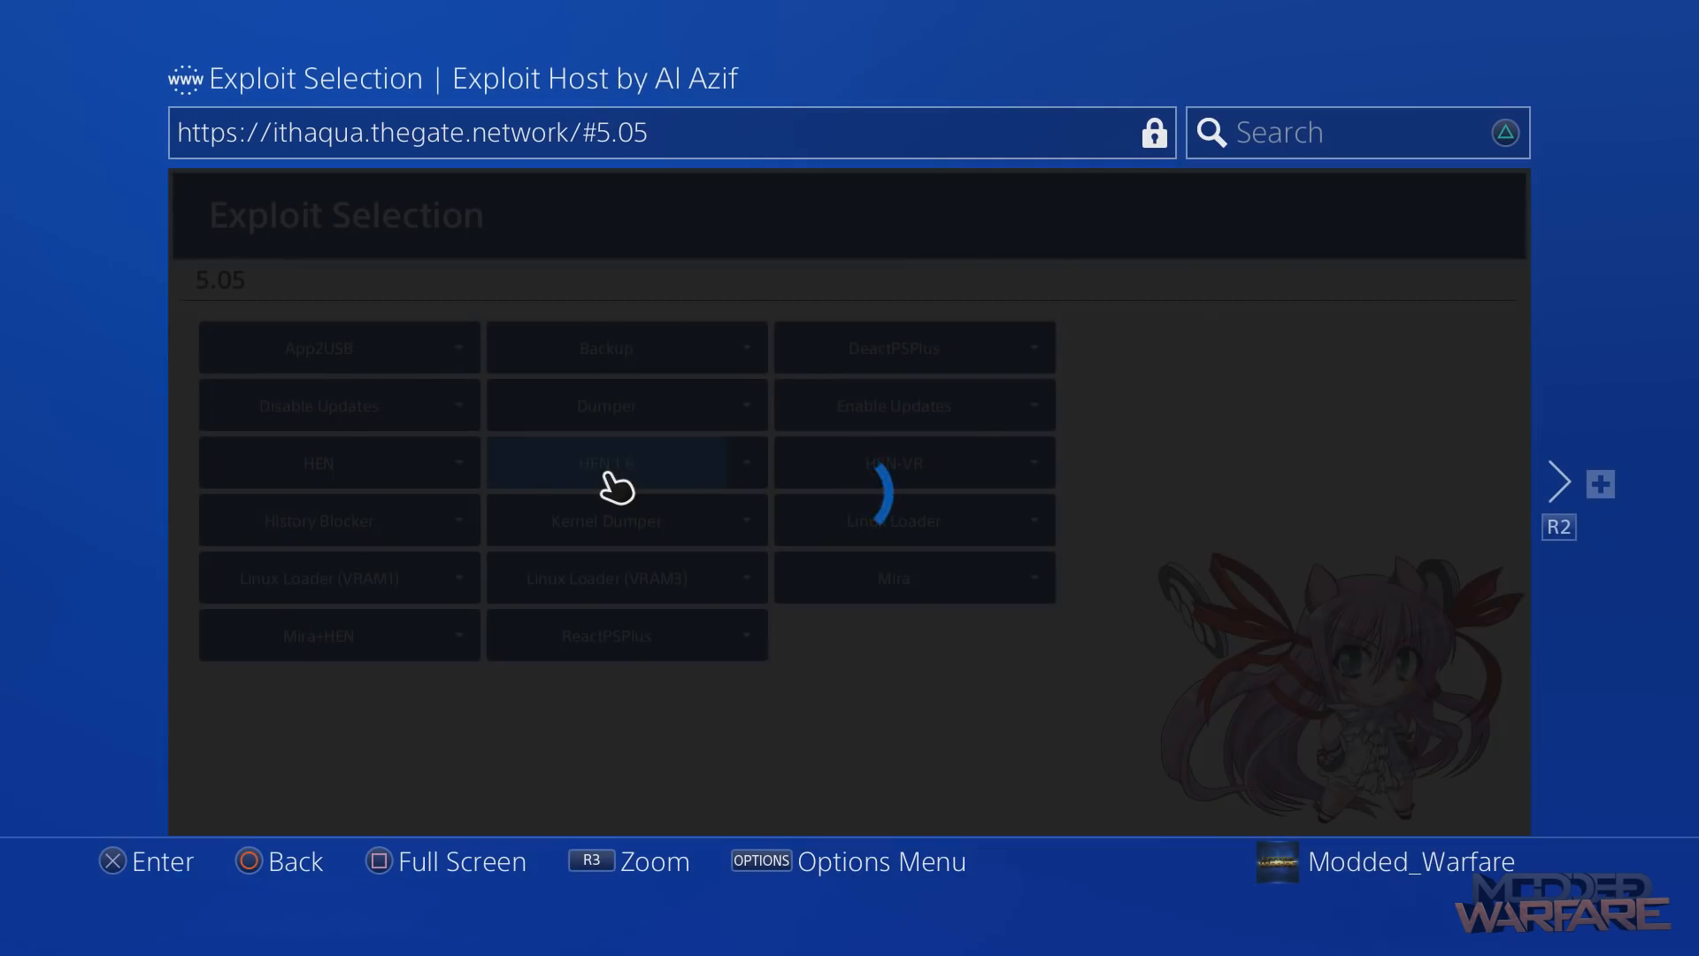
{"action": "mouse_move", "coordinate": [602, 498]}
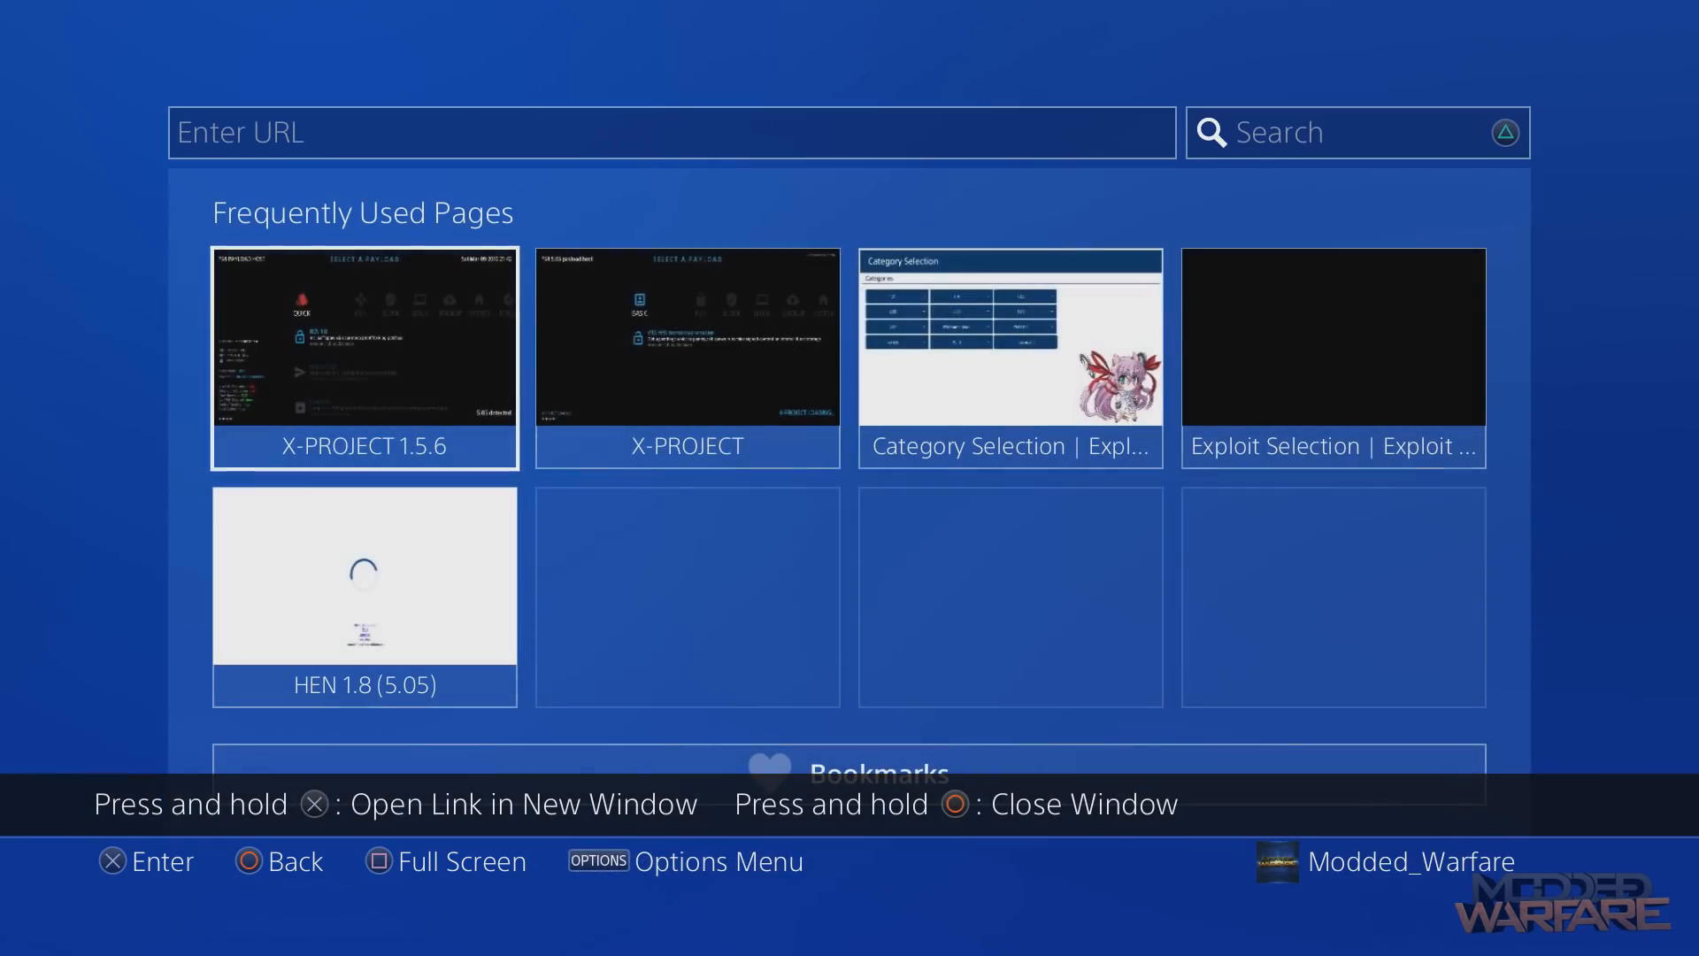
{"action": "left_click", "coordinate": [1008, 337]}
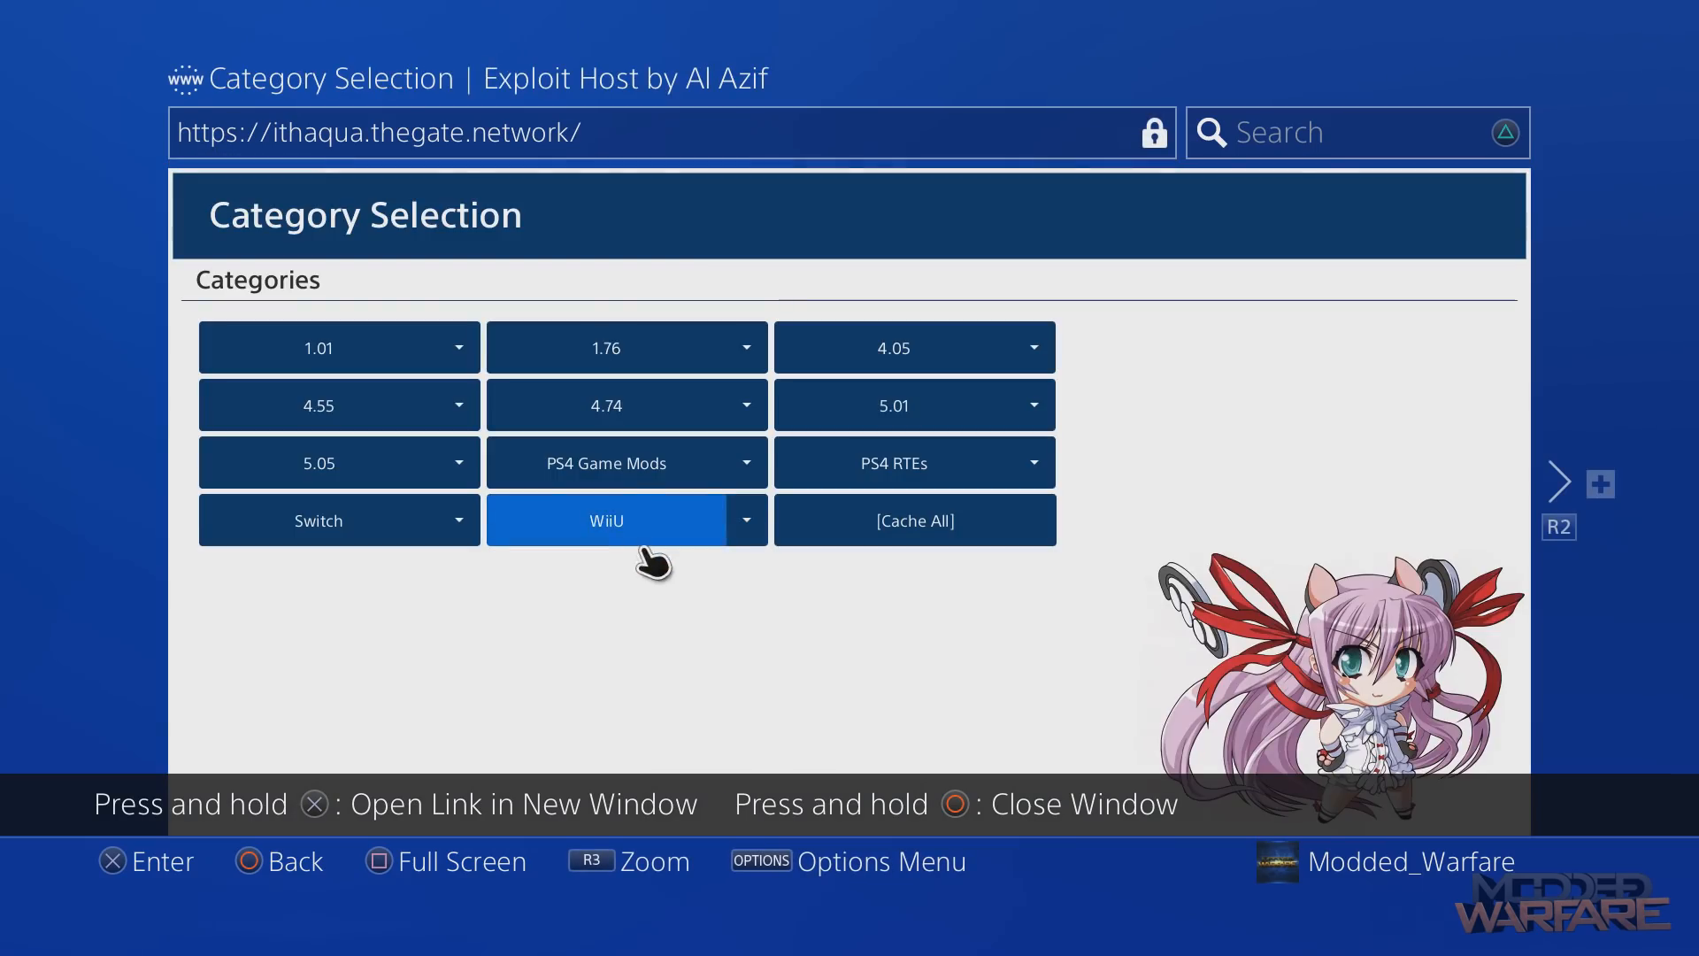
{"action": "left_click", "coordinate": [318, 463]}
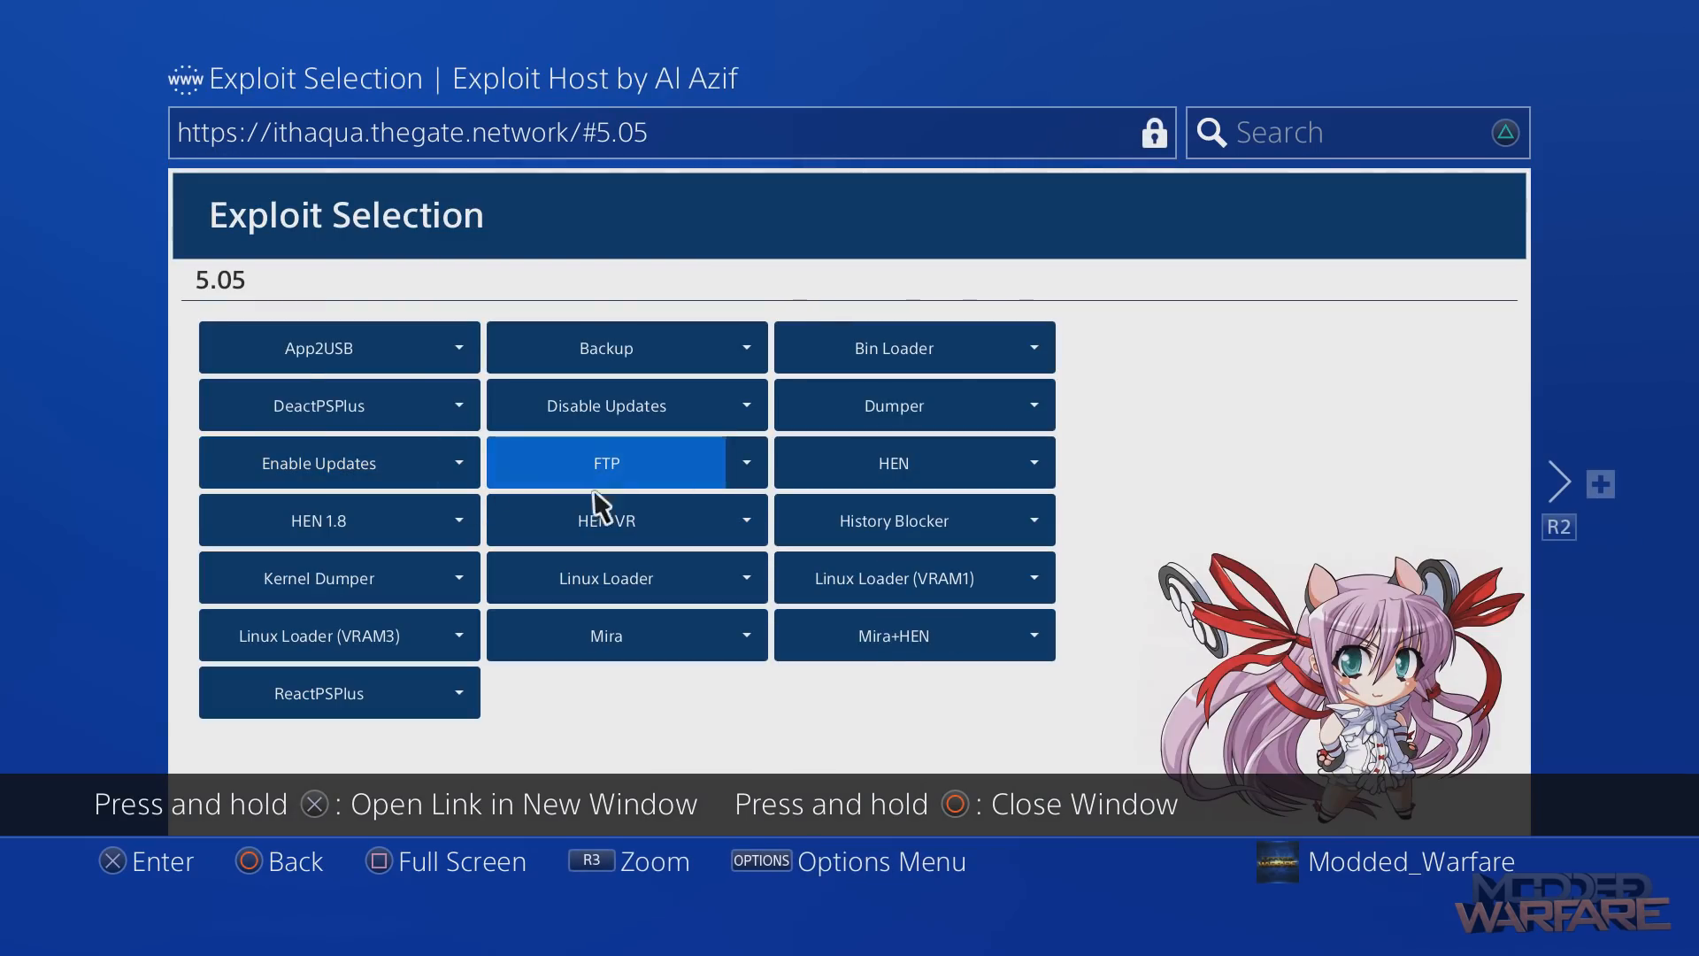
{"action": "left_click", "coordinate": [338, 519]}
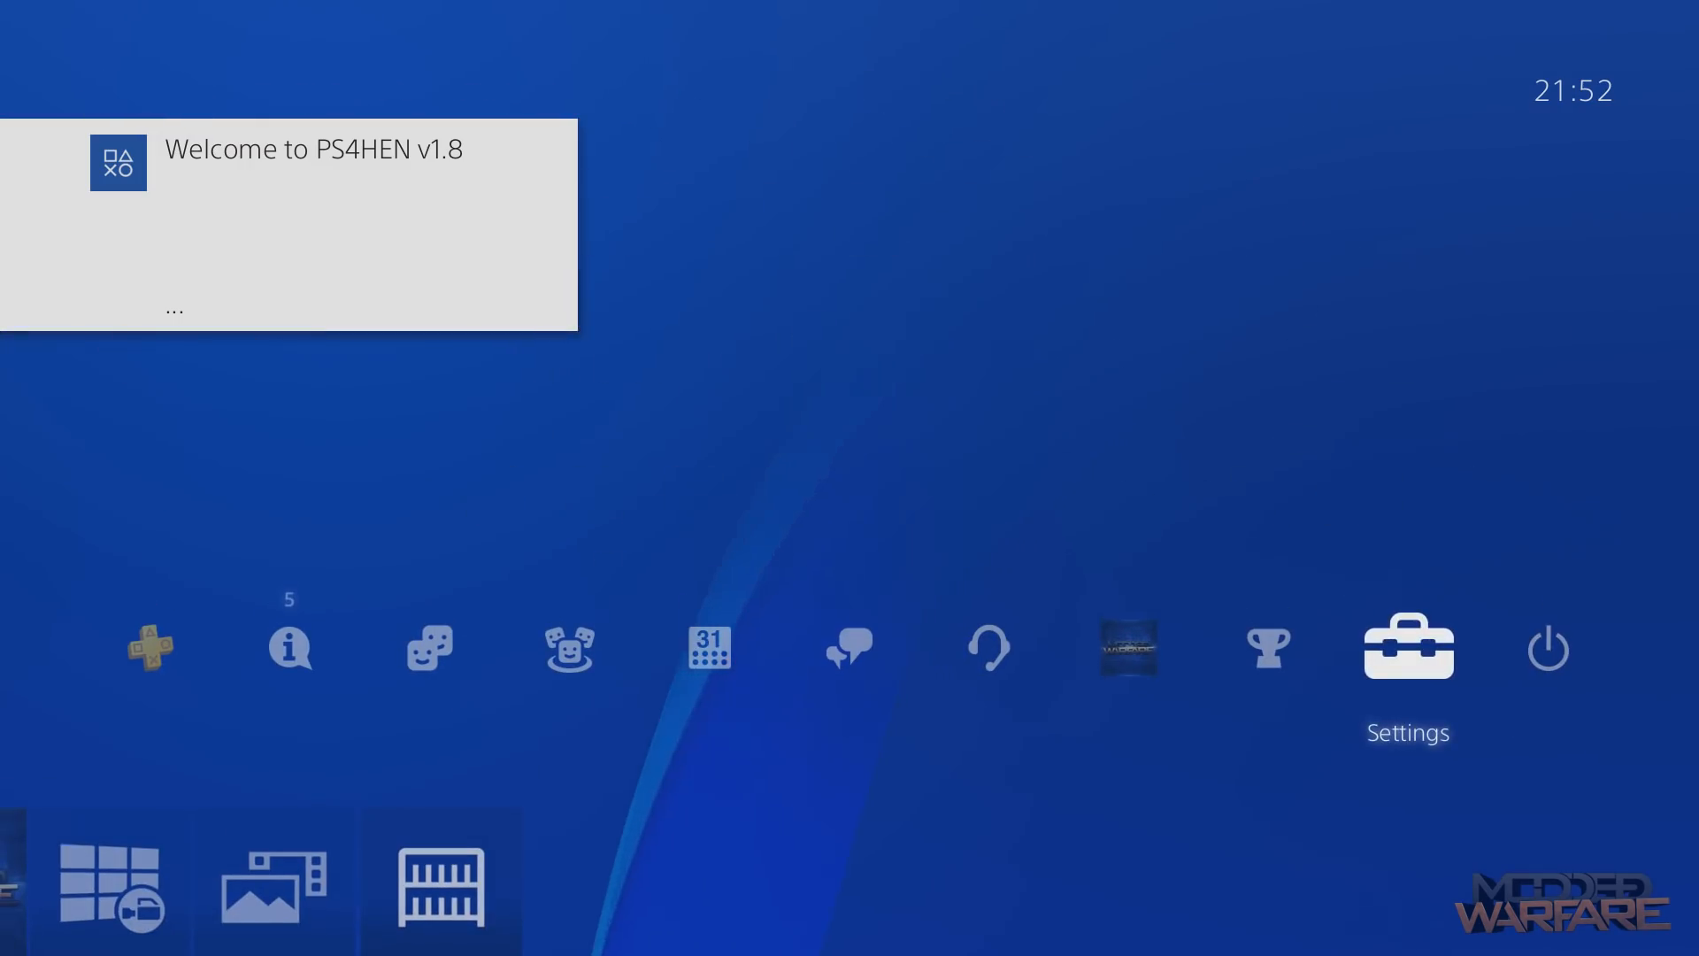
Start the Homebrew Store app from its home screen tile.
{"action": "left_click", "coordinate": [1405, 647]}
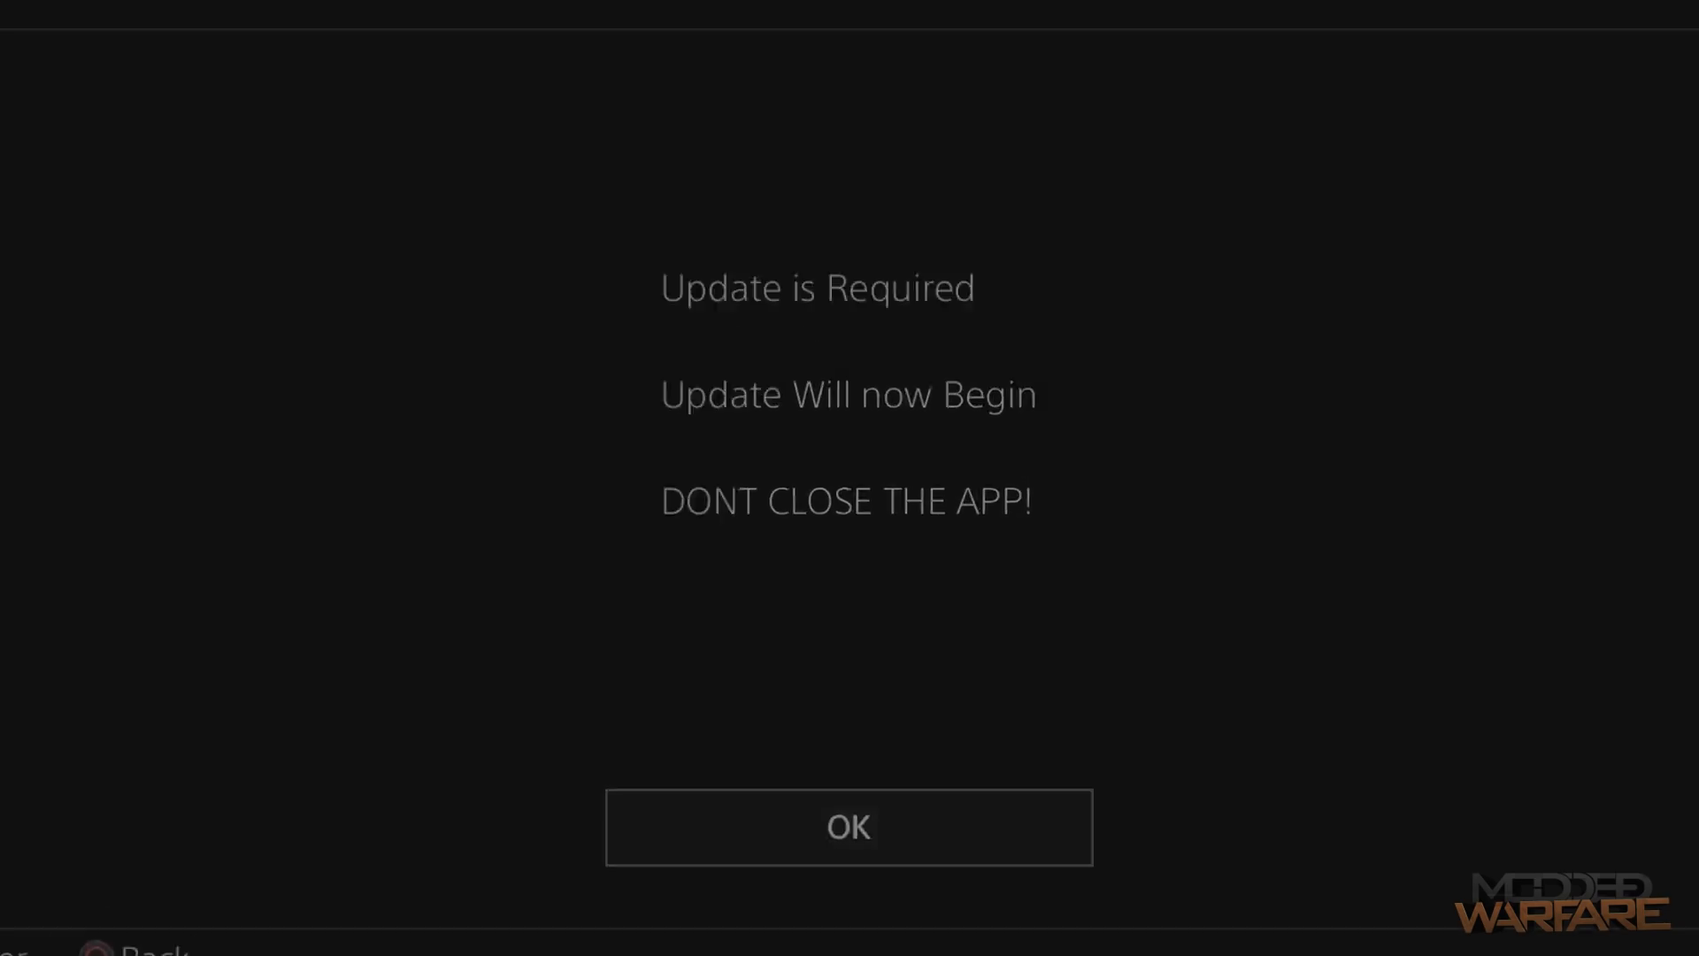
Confirm the 'Update is Required' dialog and let the store update.
{"action": "left_click", "coordinate": [848, 827]}
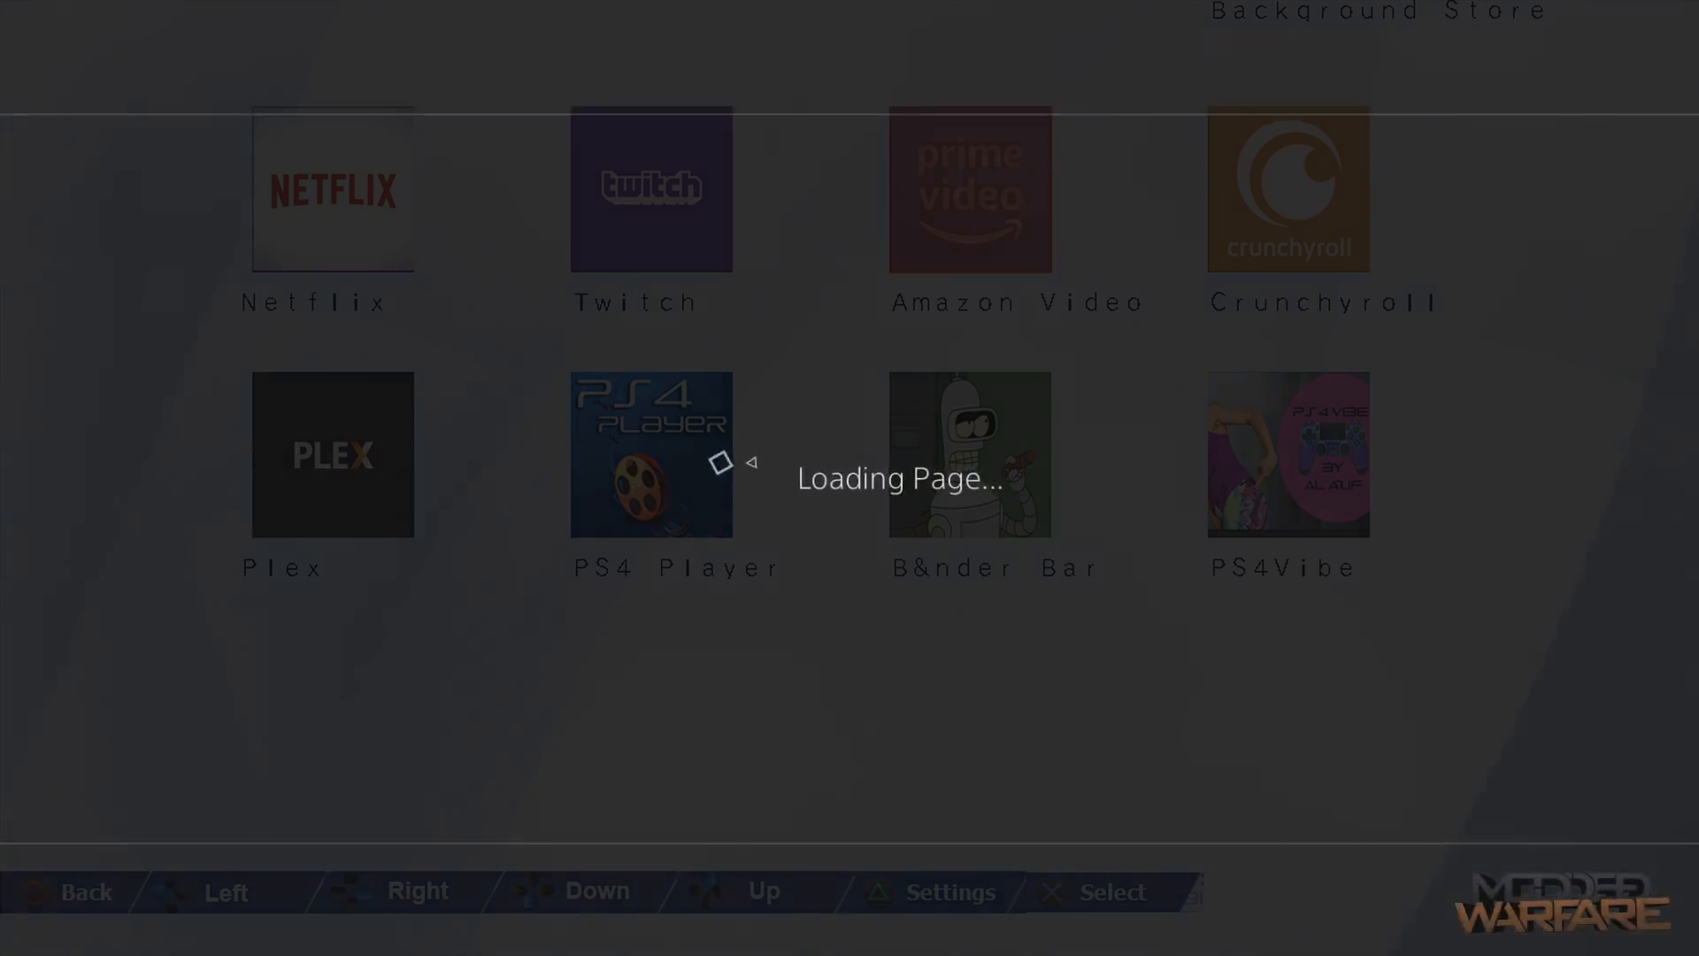
Choose Download Now for Amazon Video and acknowledge the background install message.
{"action": "left_click", "coordinate": [967, 189]}
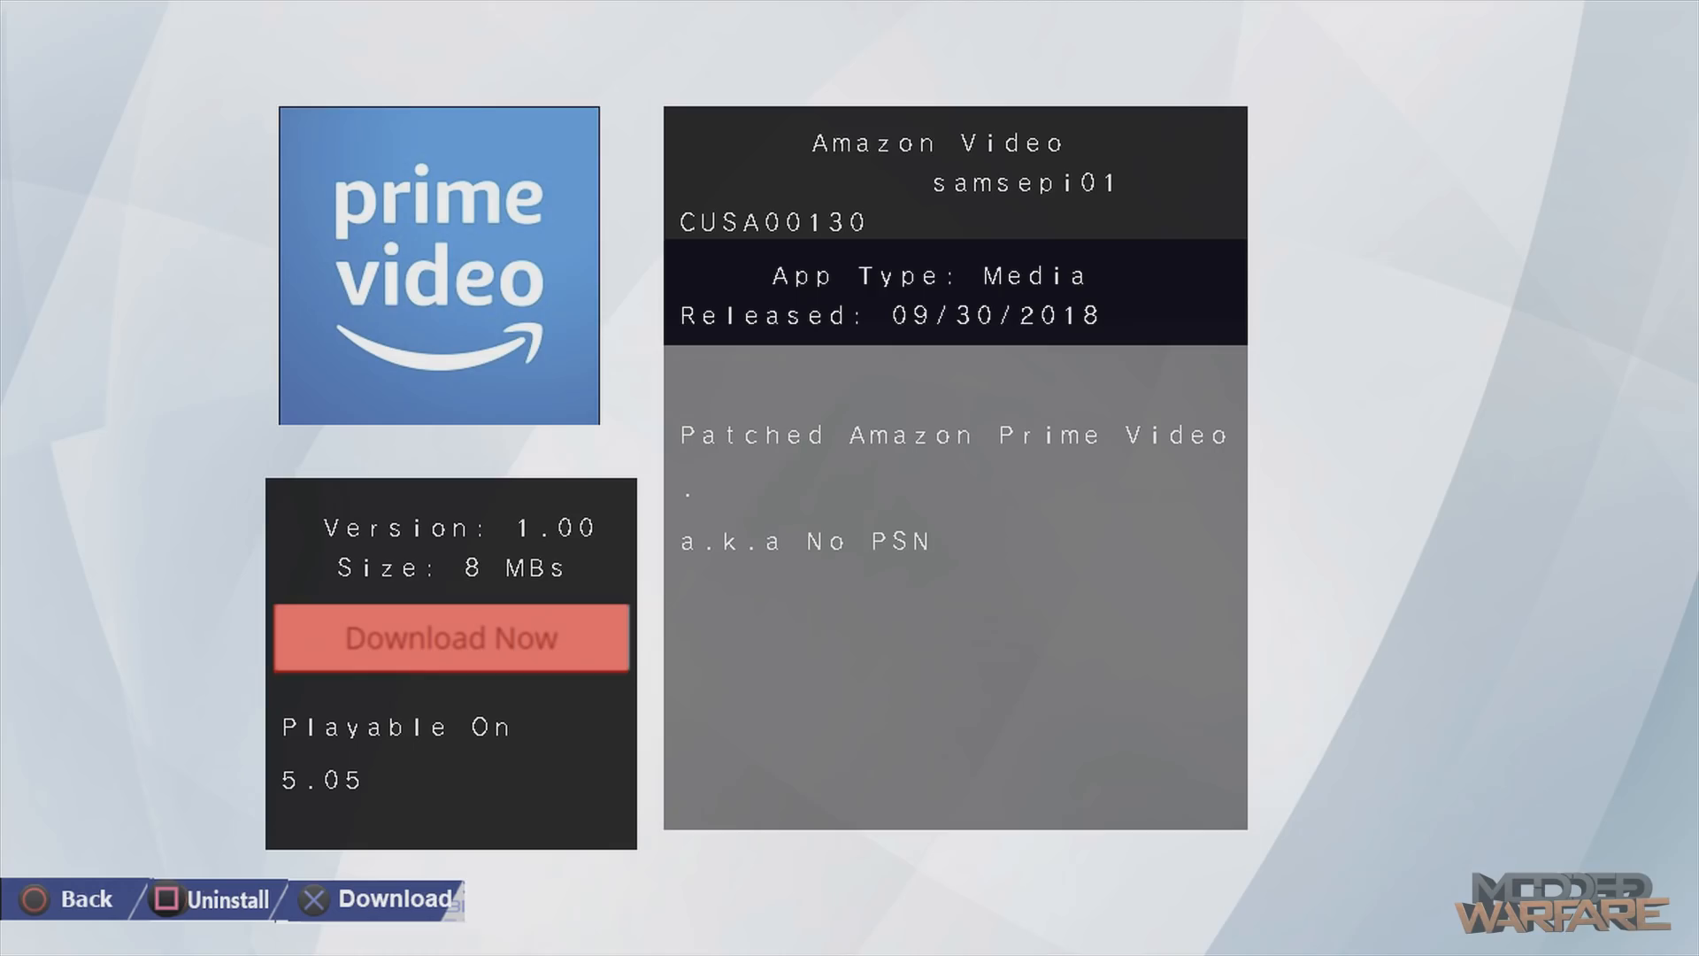
{"action": "left_click", "coordinate": [449, 638]}
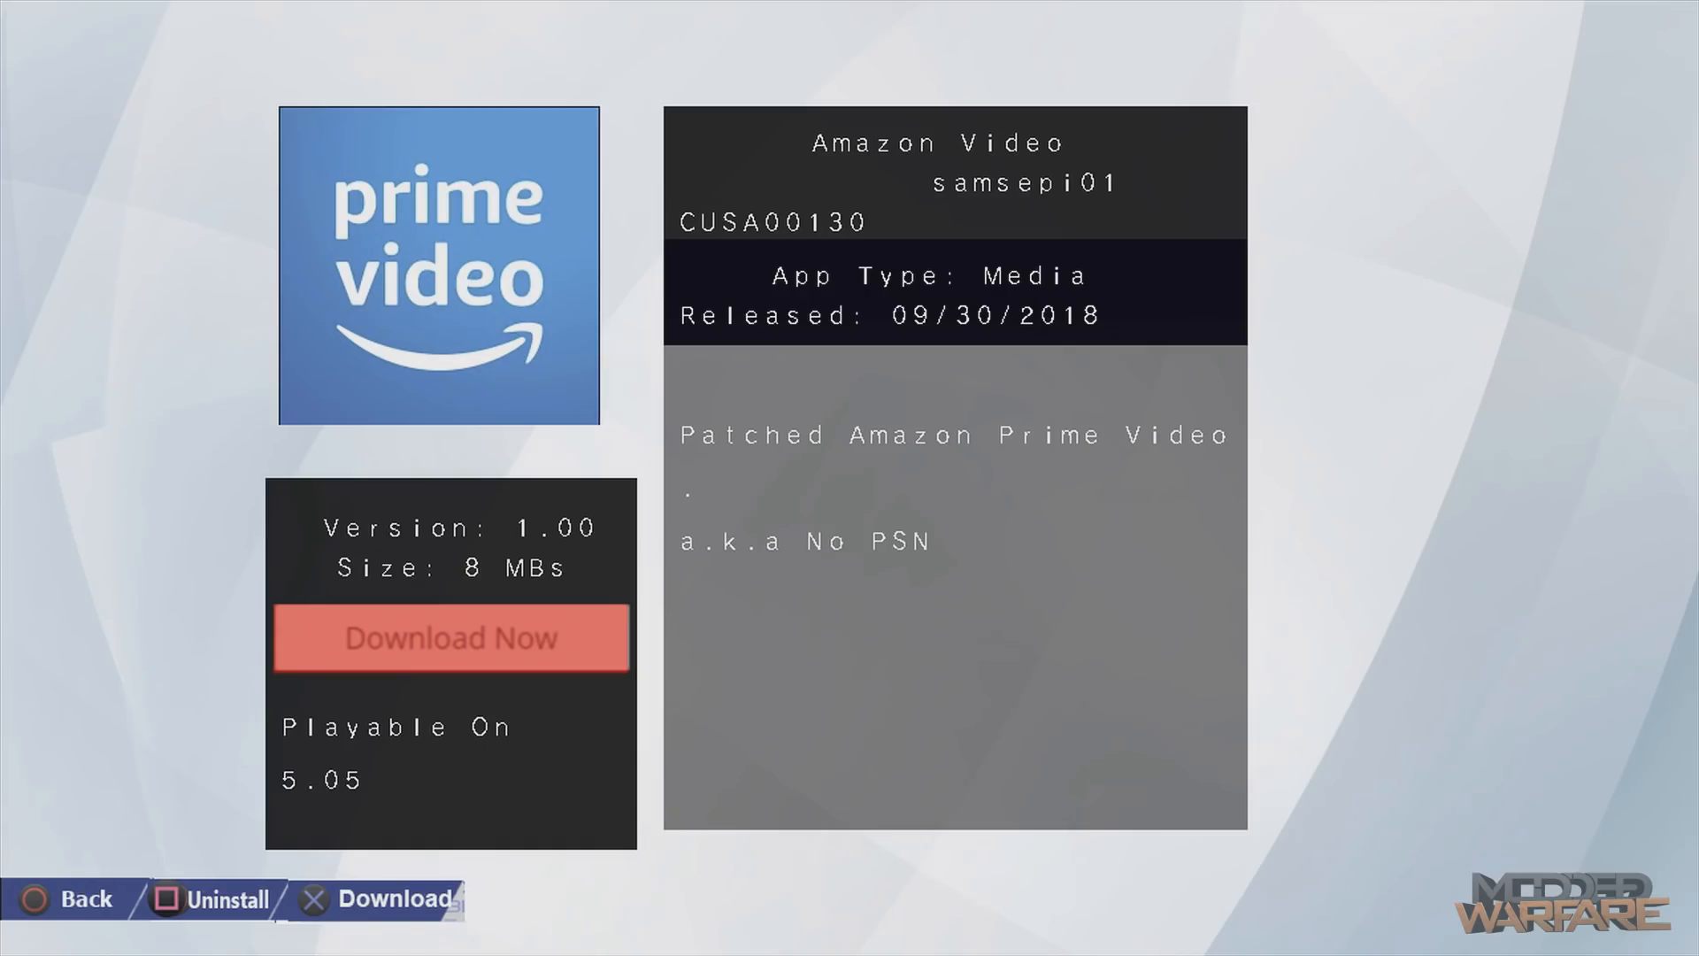
{"action": "left_click", "coordinate": [449, 637]}
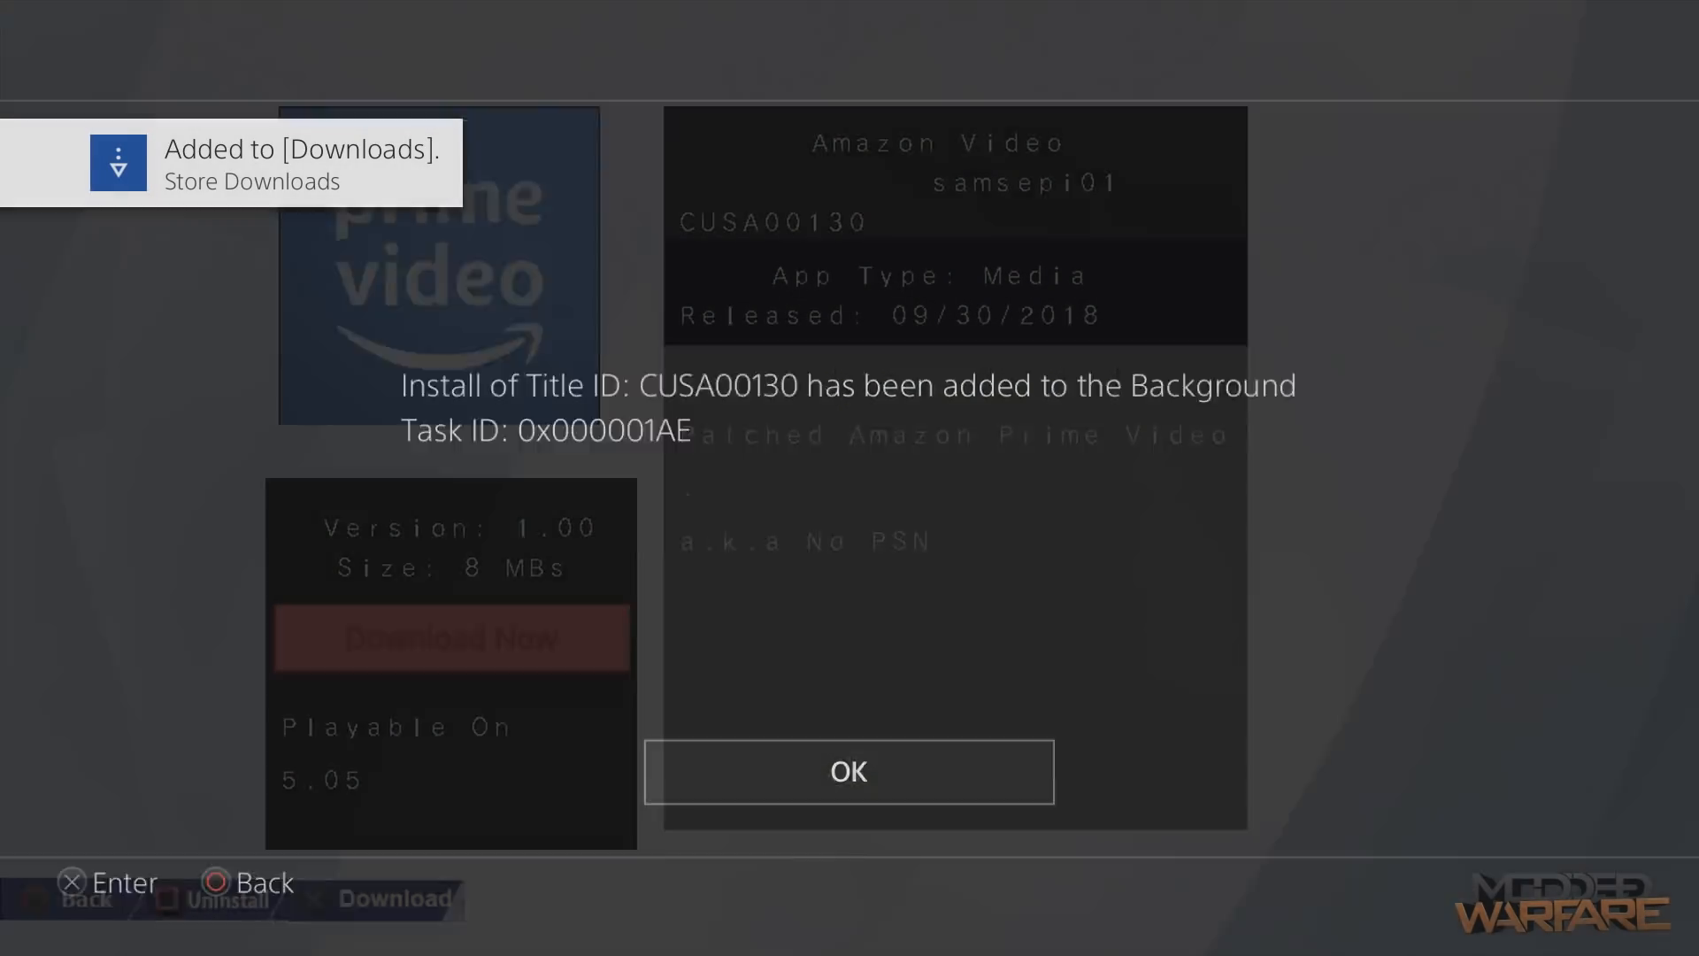
{"action": "left_click", "coordinate": [849, 771]}
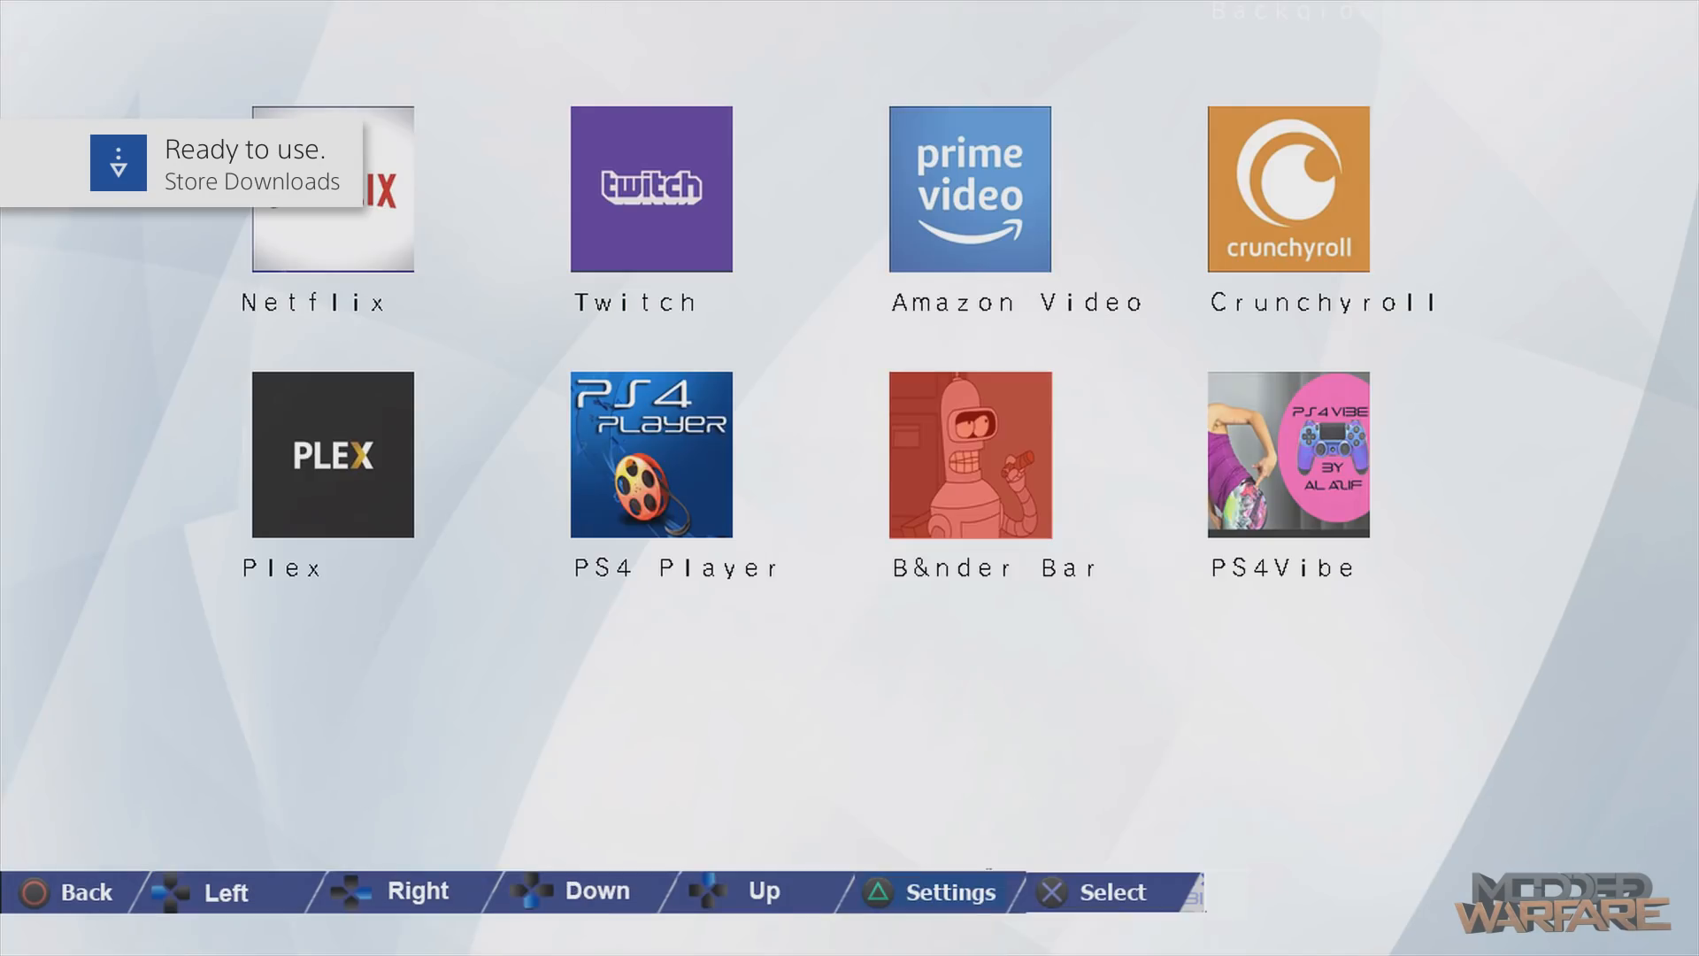
Start the PS4 Player download, then go back to the home screen.
{"action": "left_click", "coordinate": [330, 190]}
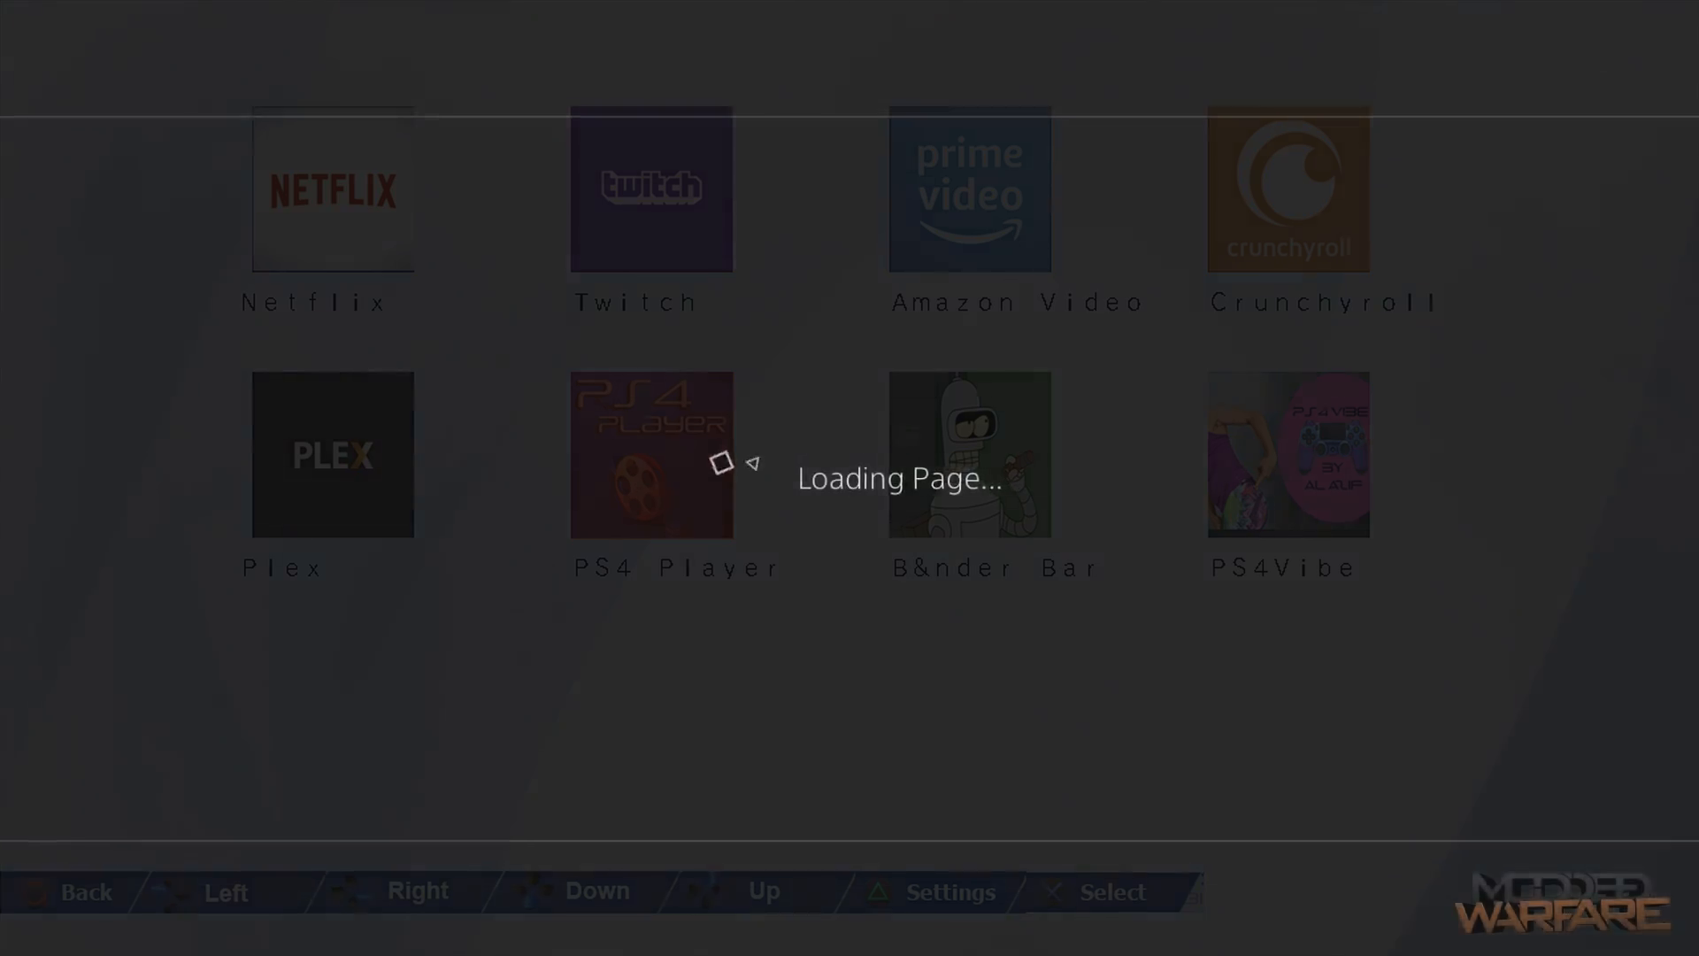
{"action": "left_click", "coordinate": [651, 453]}
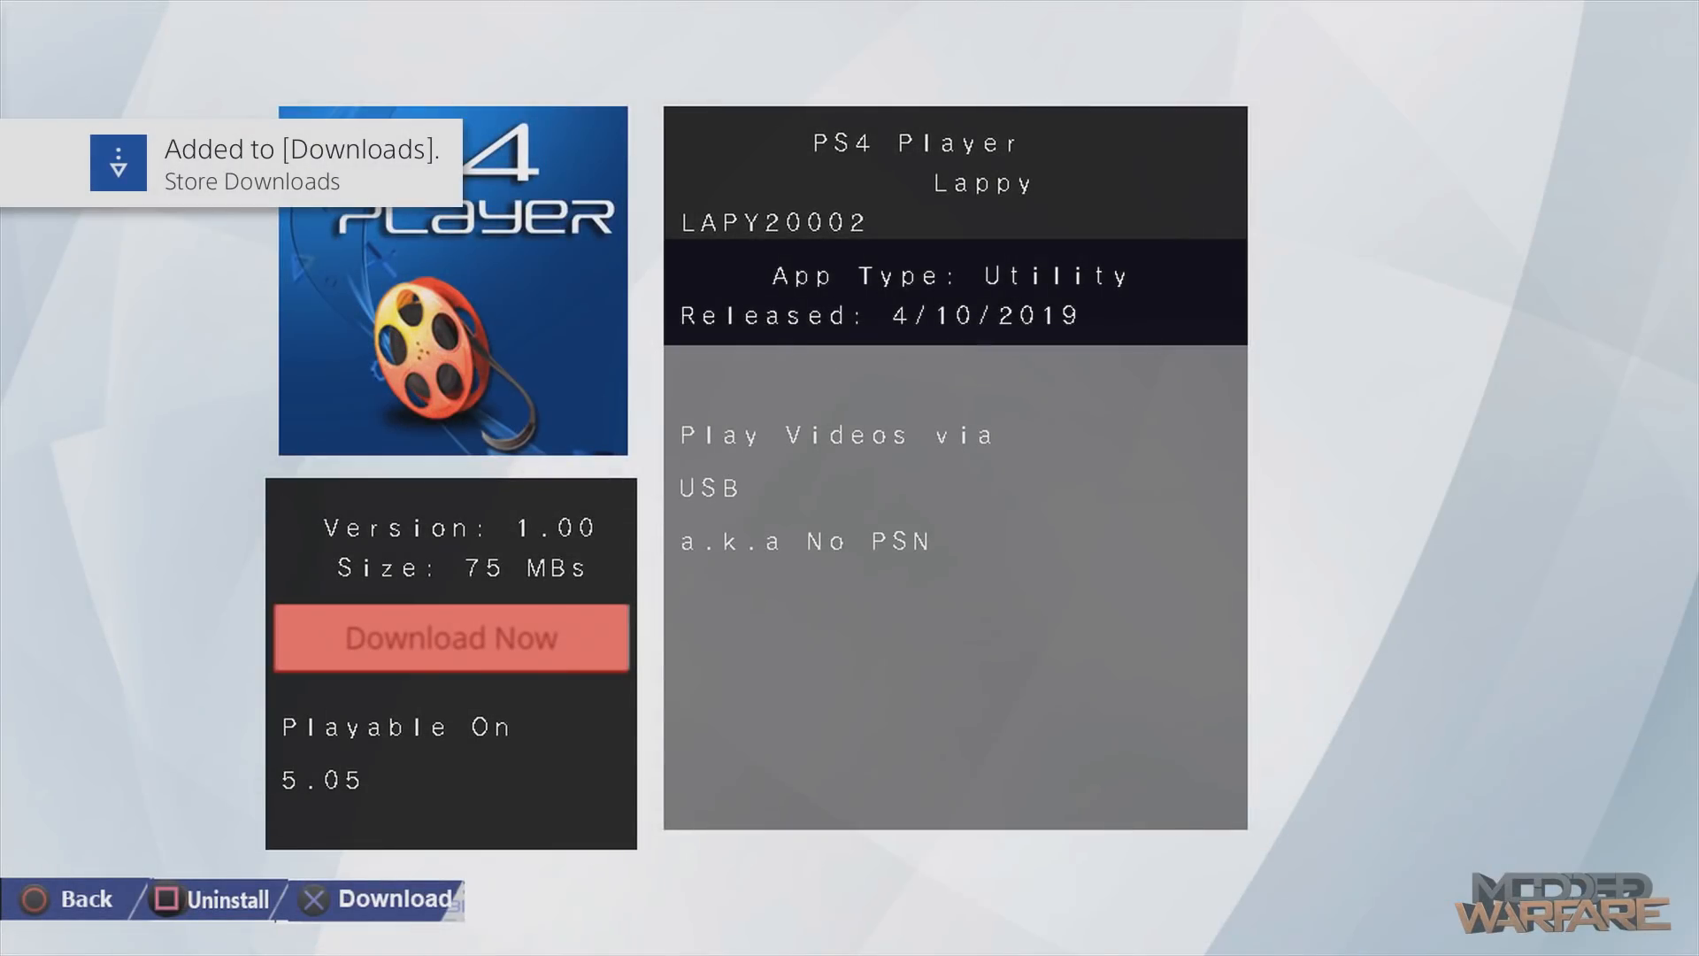
{"action": "left_click", "coordinate": [64, 899]}
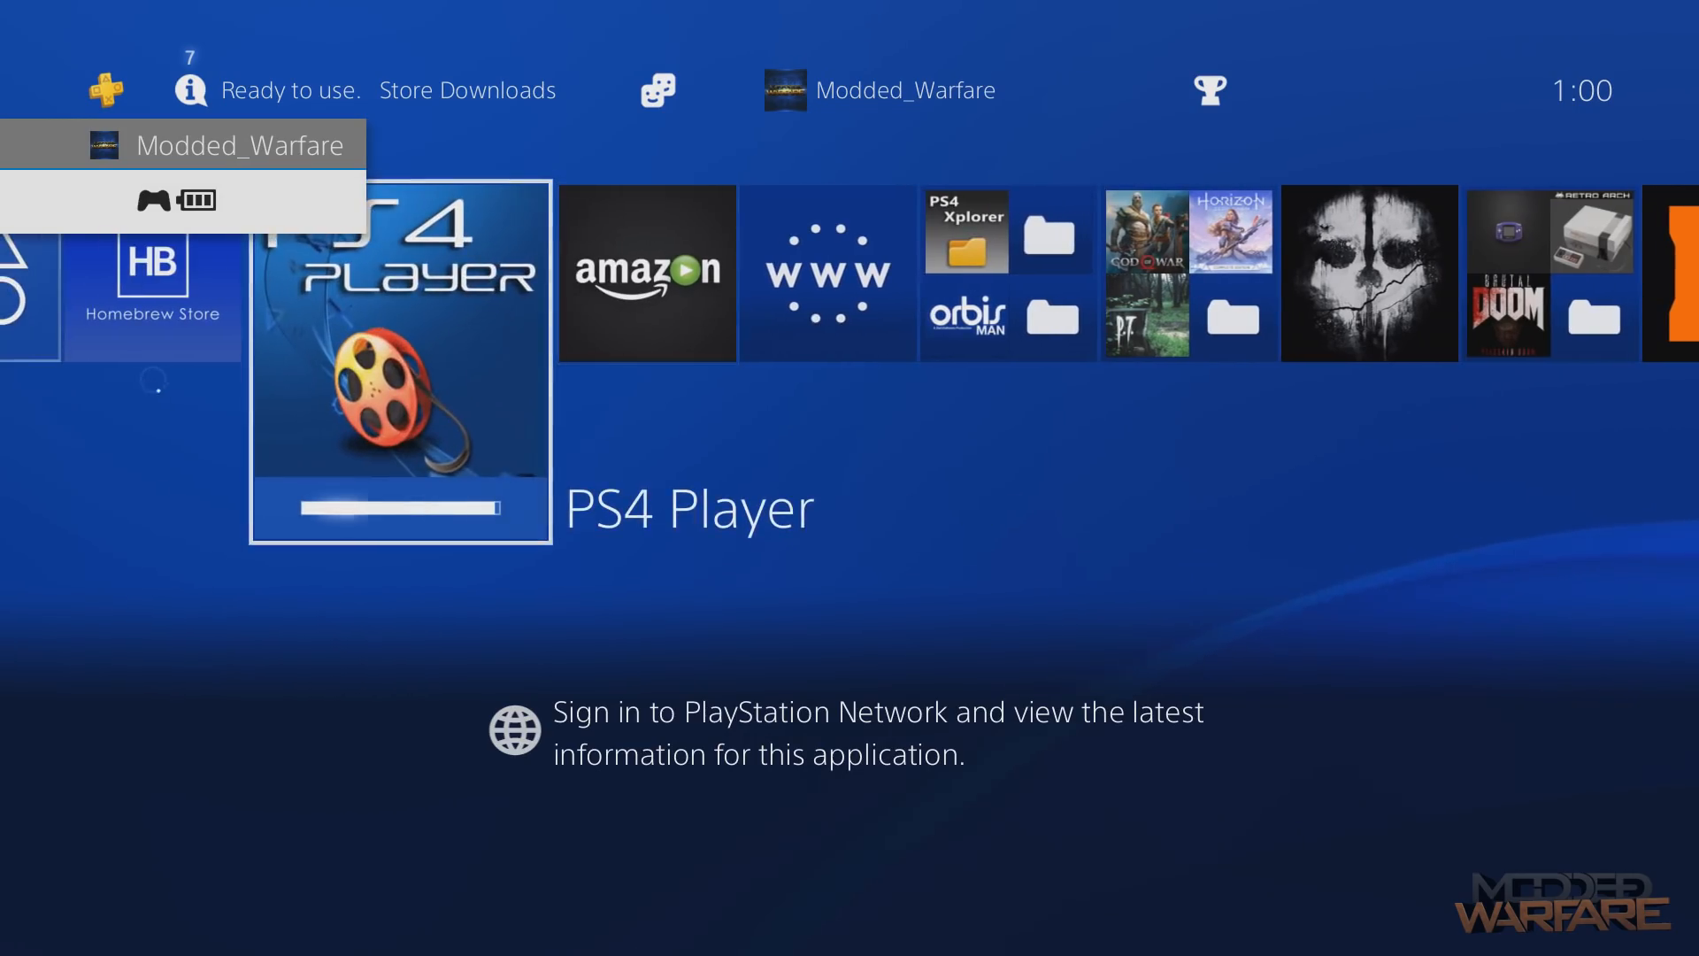
Launch Amazon Instant Video, pick Update Later, and confirm that PS4 Player may close.
{"action": "scroll", "scroll_direction": "right", "scroll_amount": 3}
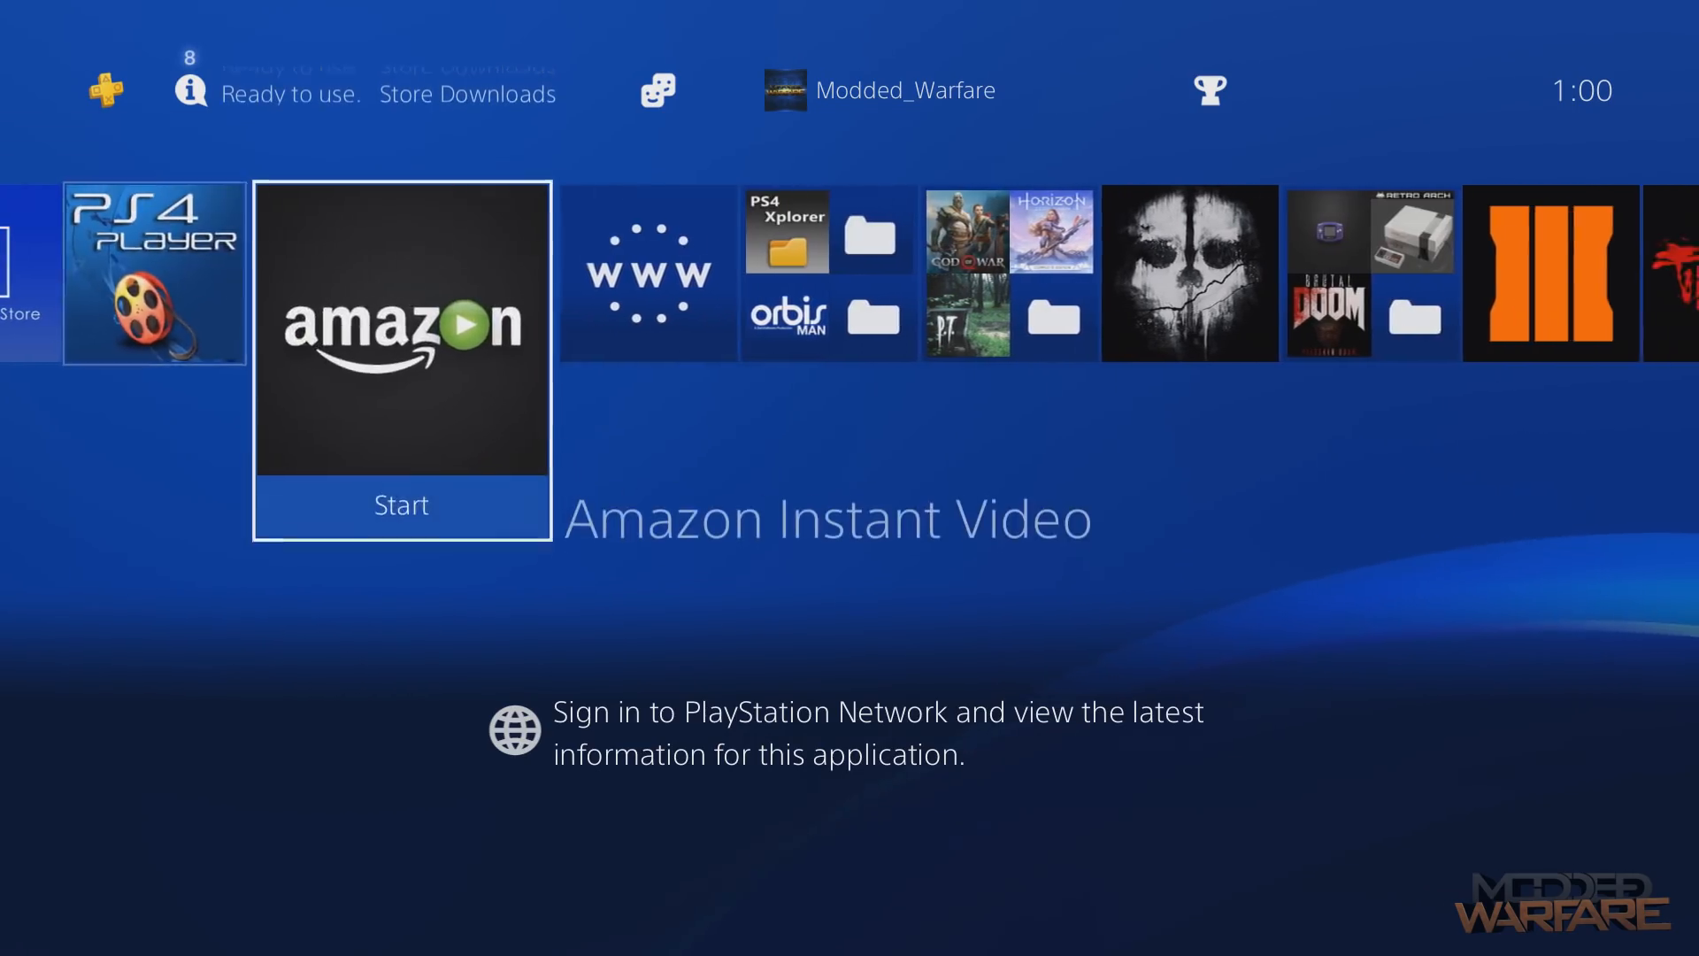
{"action": "left_click", "coordinate": [190, 90]}
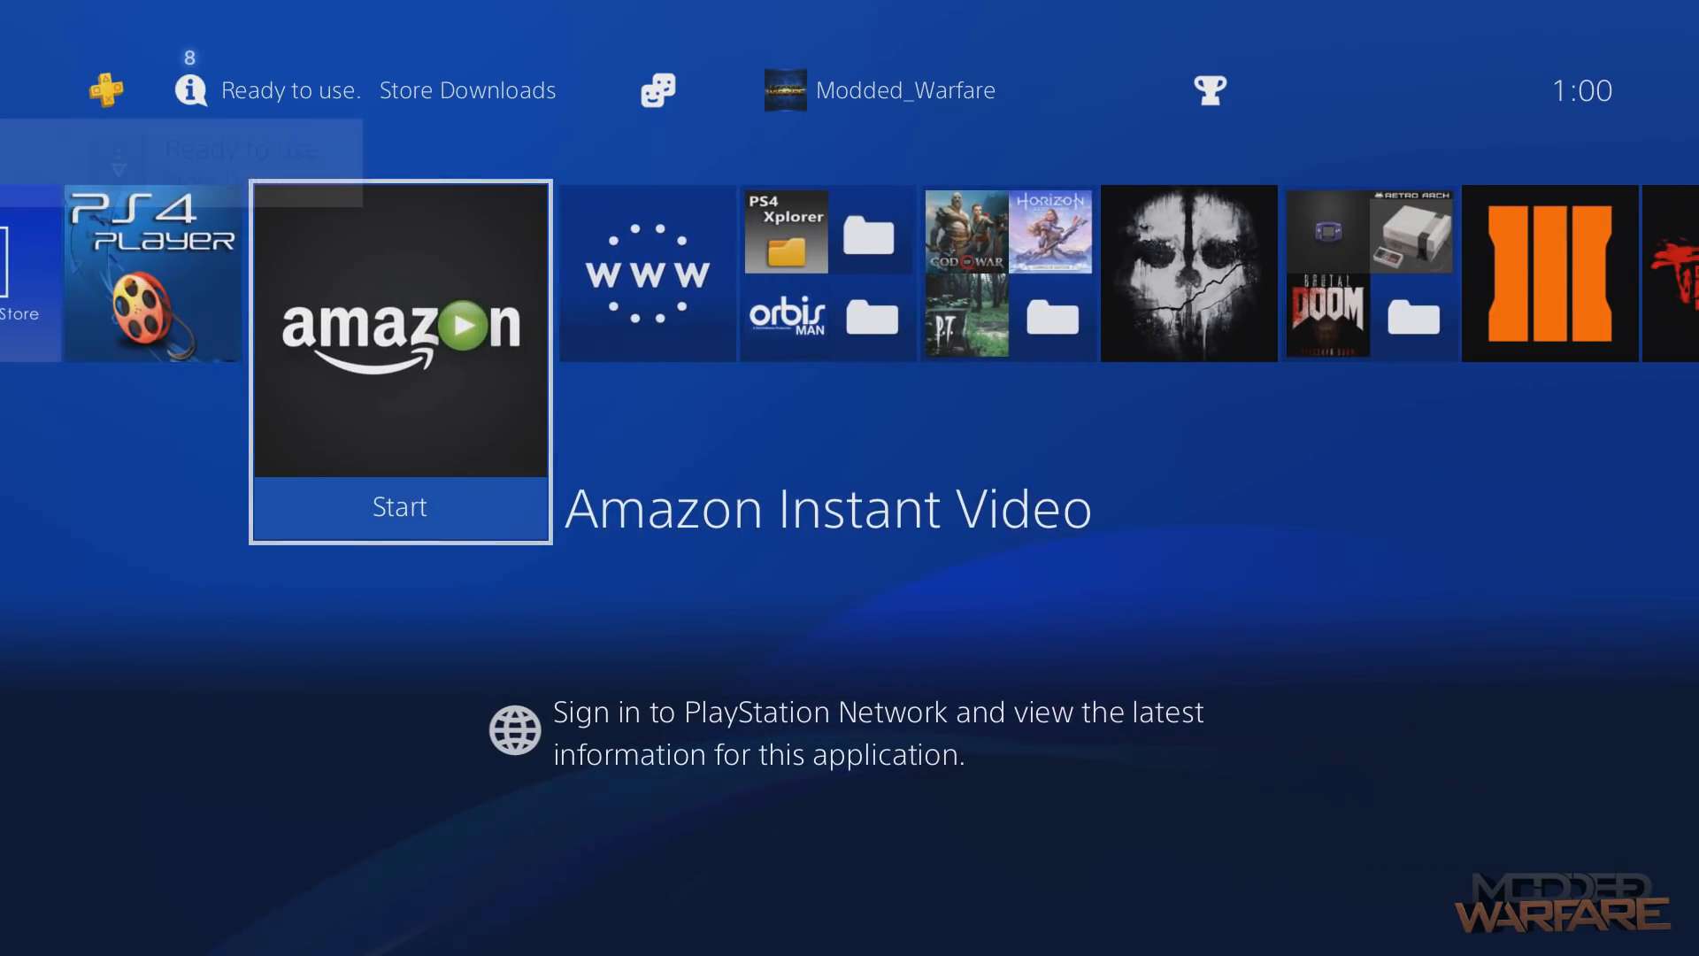
{"action": "scroll", "scroll_direction": "left", "scroll_amount": 3}
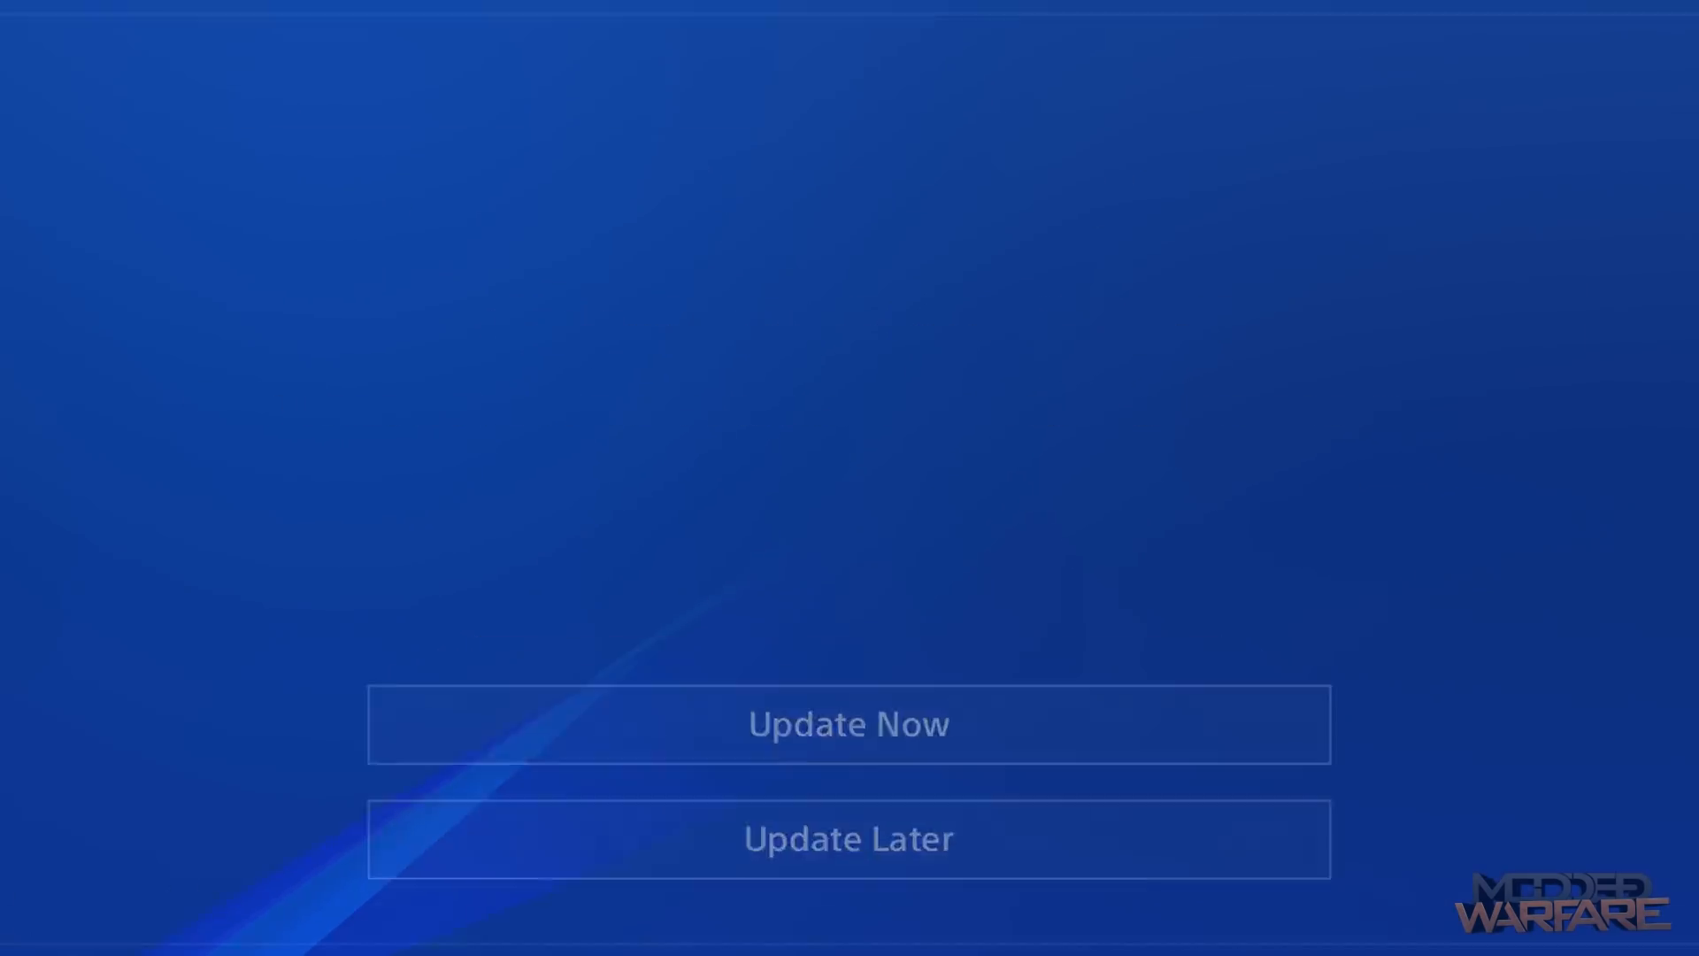
{"action": "left_click", "coordinate": [848, 724]}
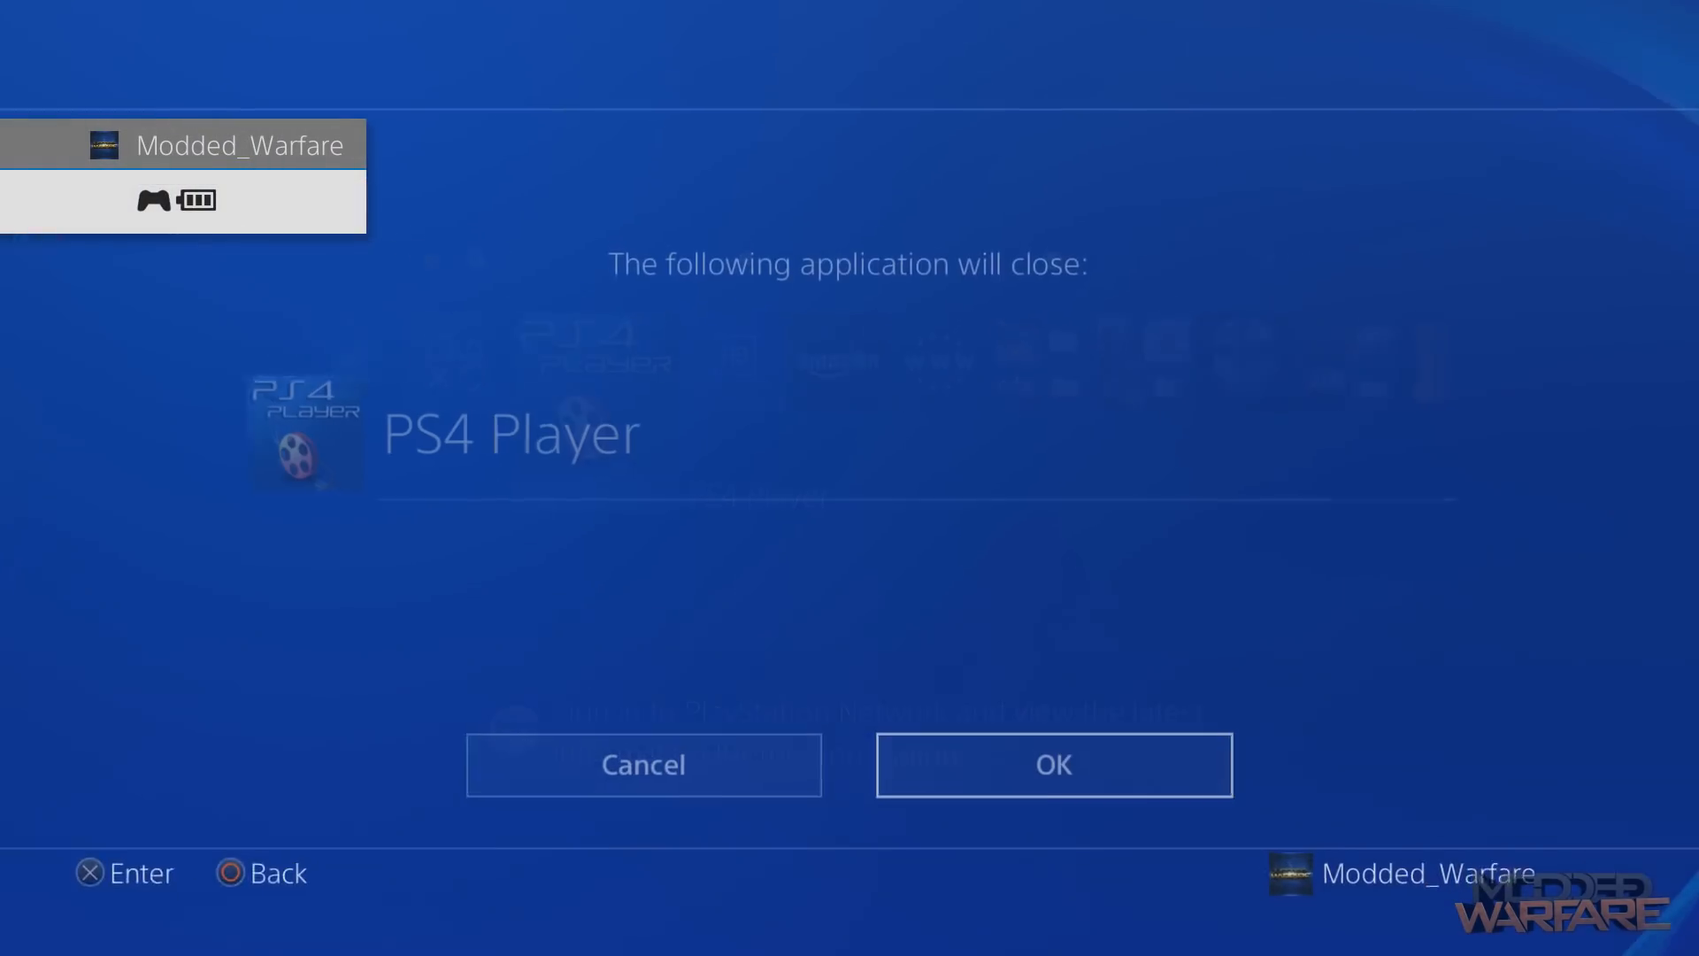
{"action": "left_click", "coordinate": [1051, 764]}
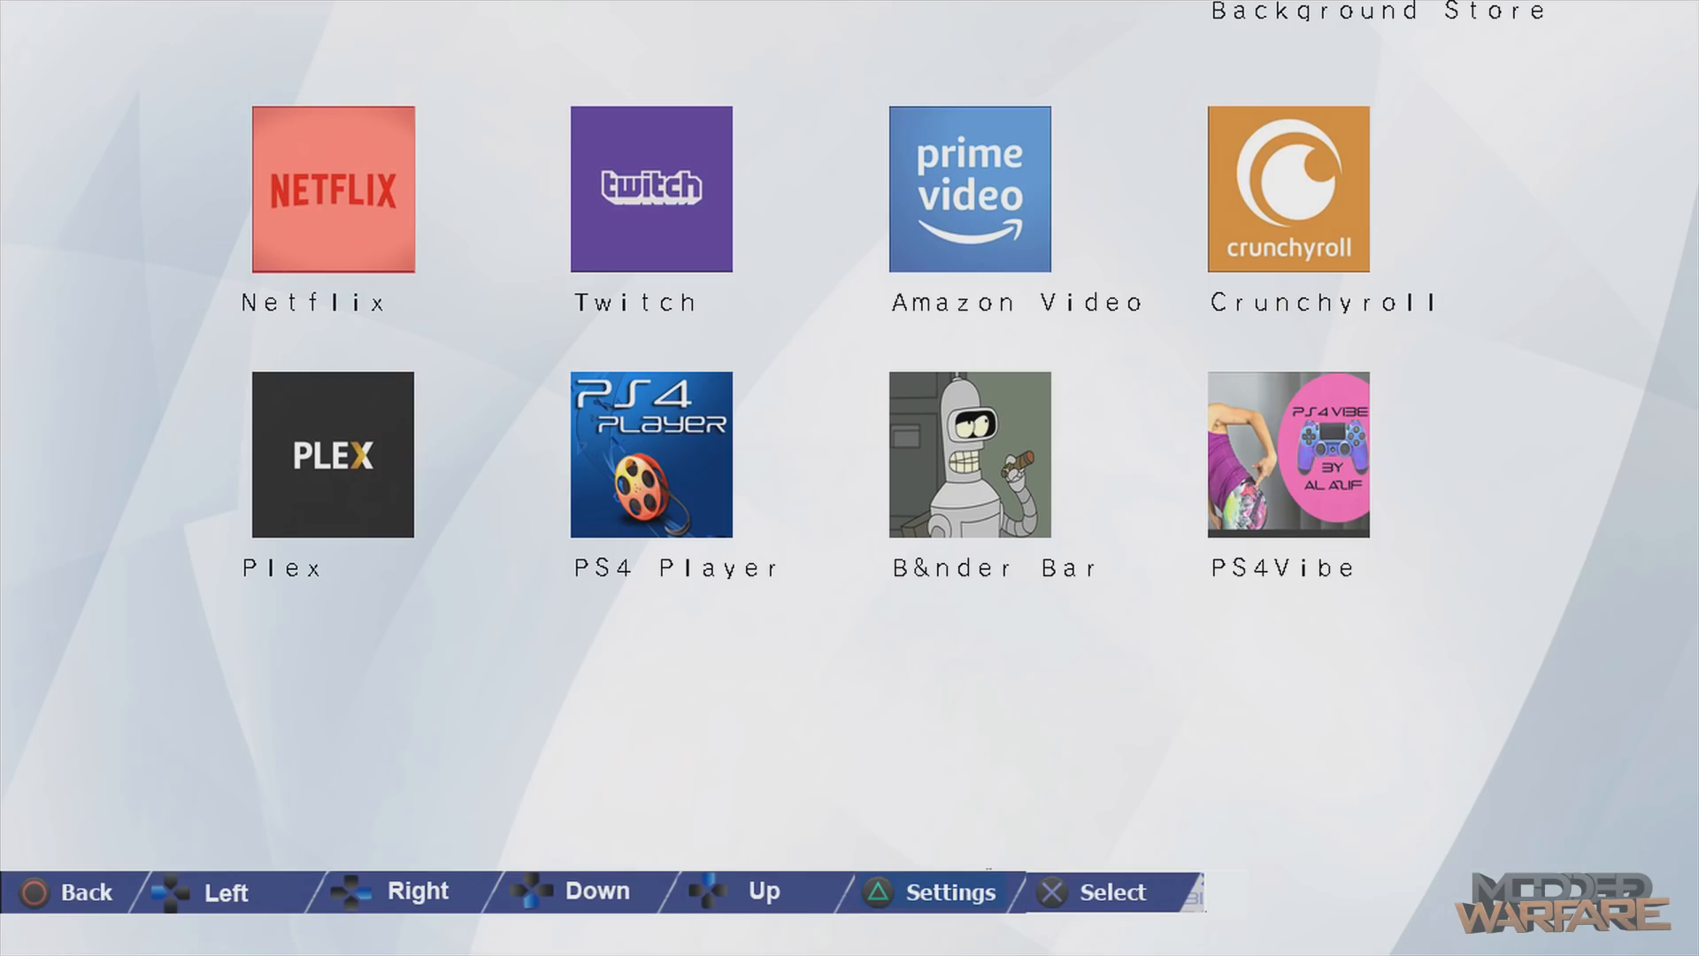
{"action": "left_click", "coordinate": [934, 891]}
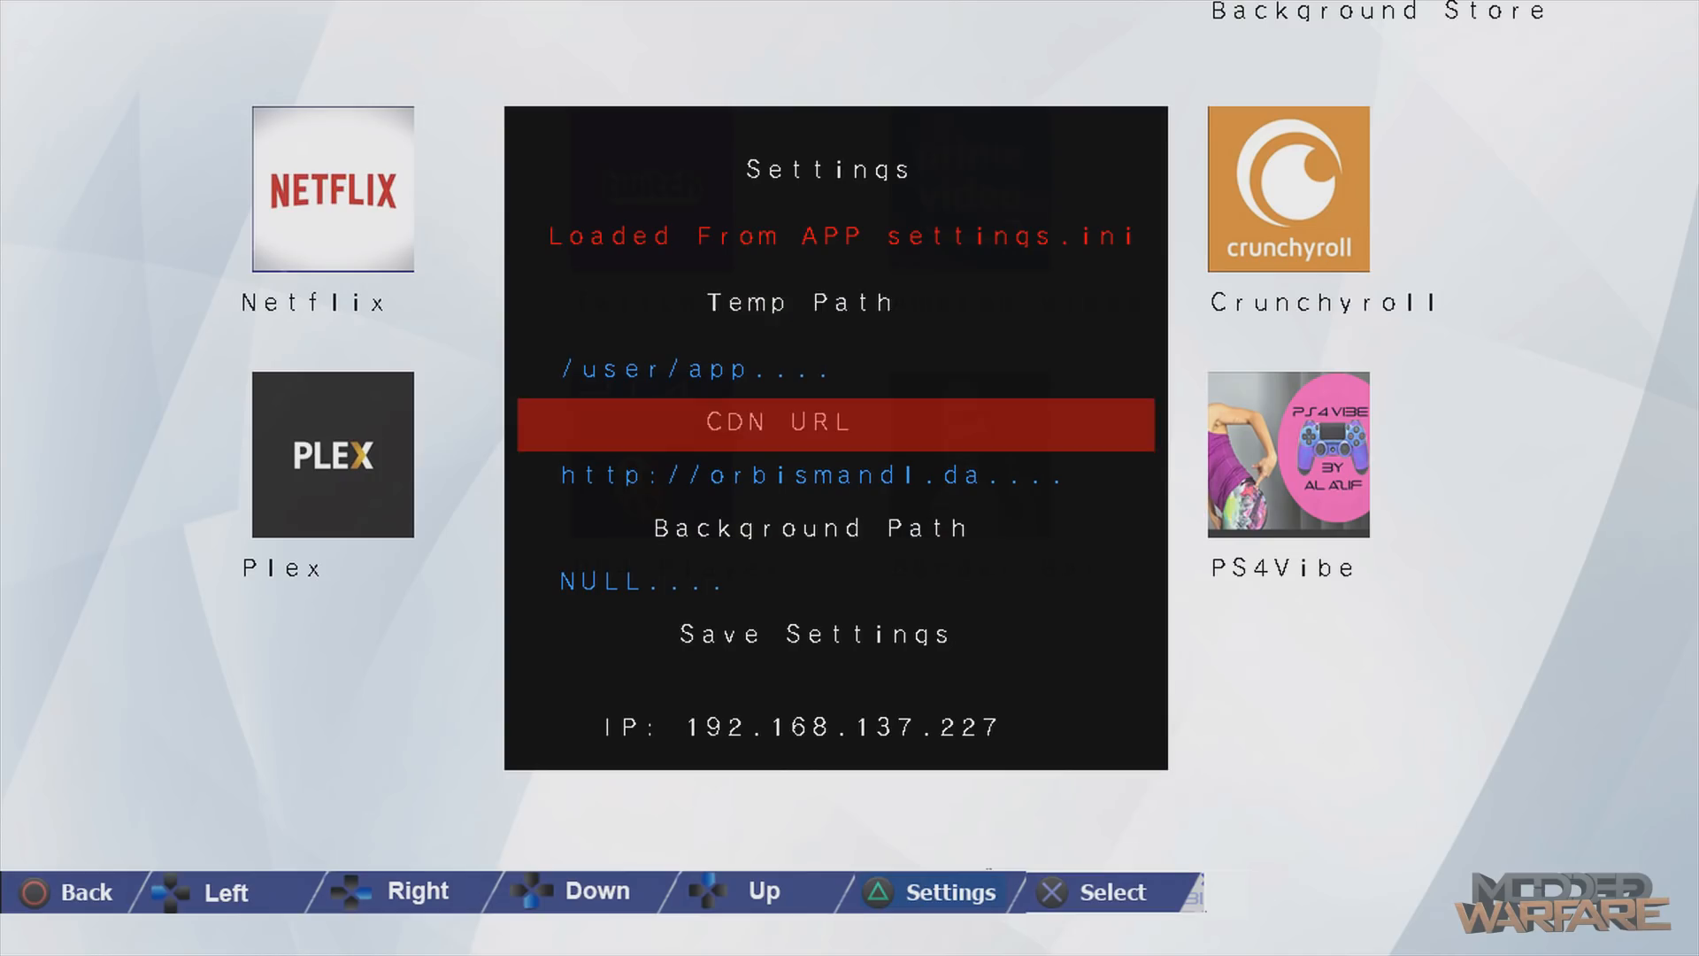
{"action": "key", "text": "Up"}
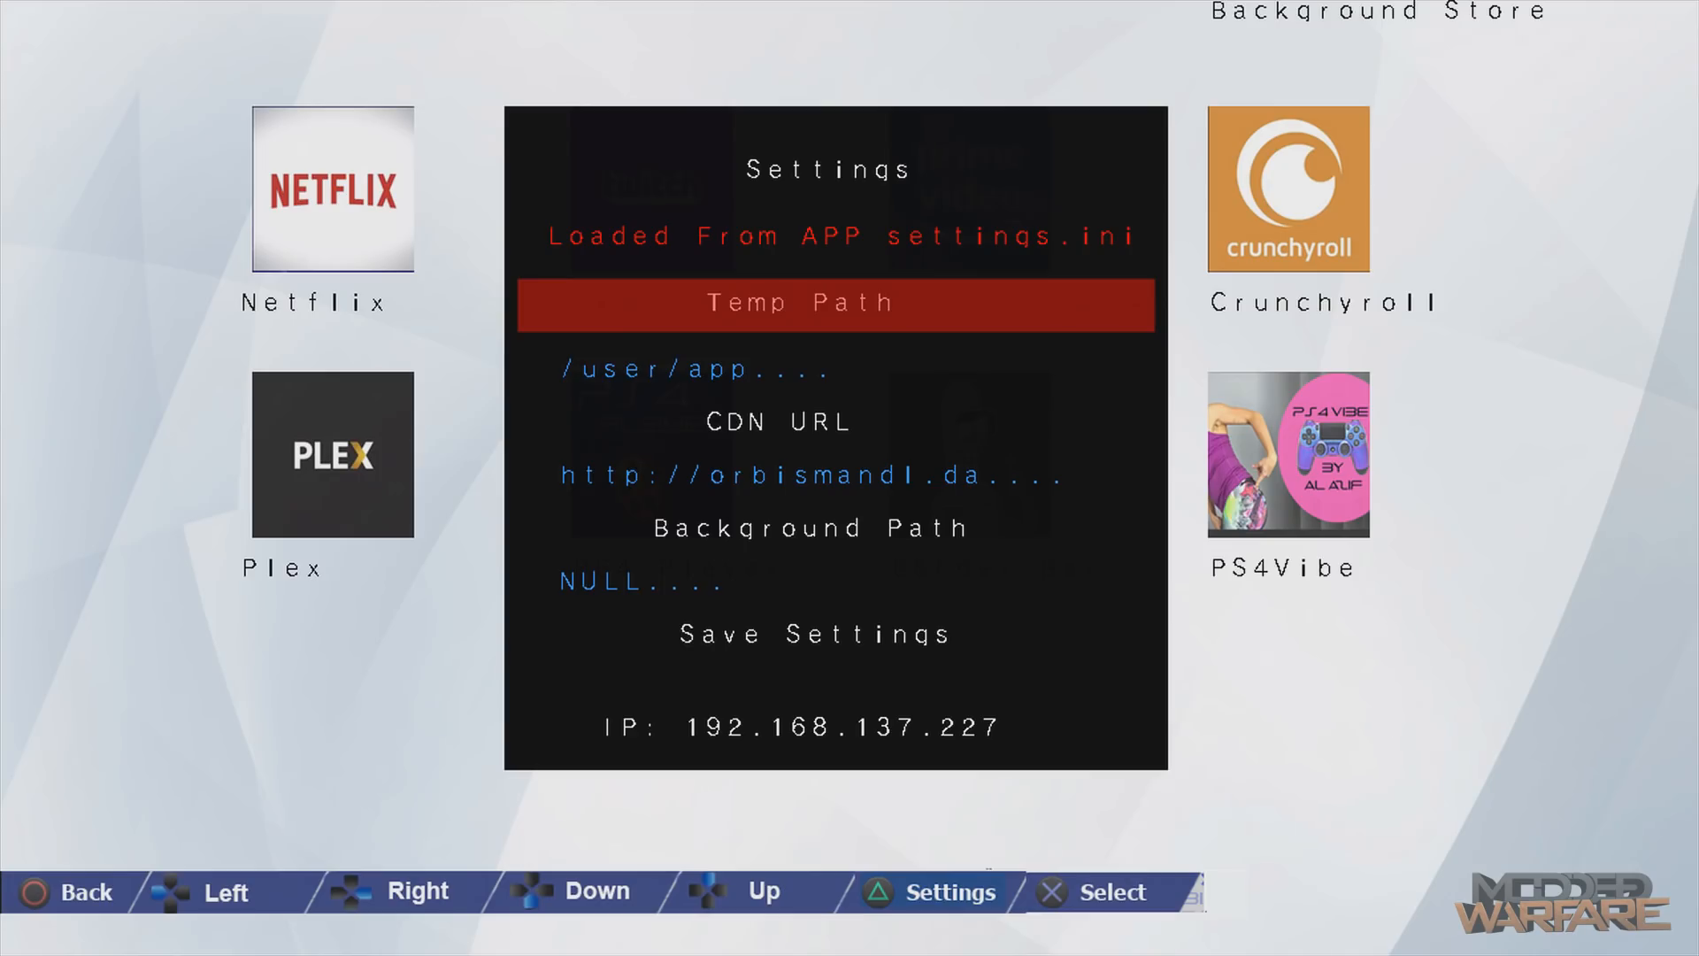
{"action": "key", "text": "Down"}
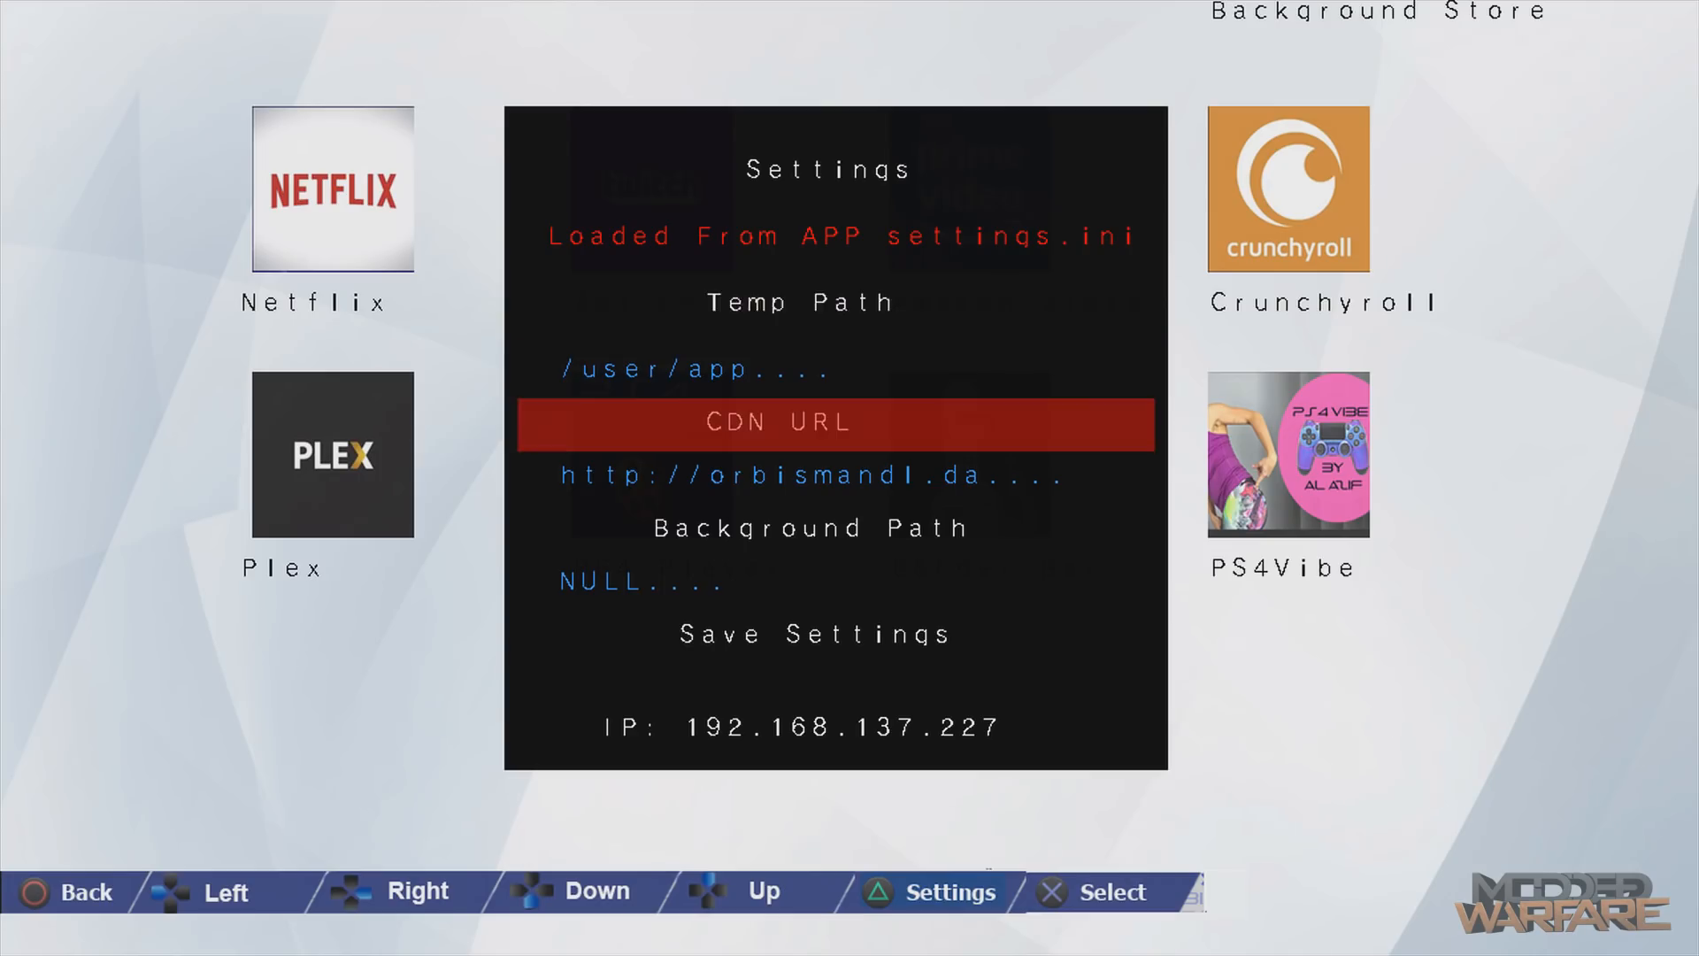
{"action": "key", "text": "Up"}
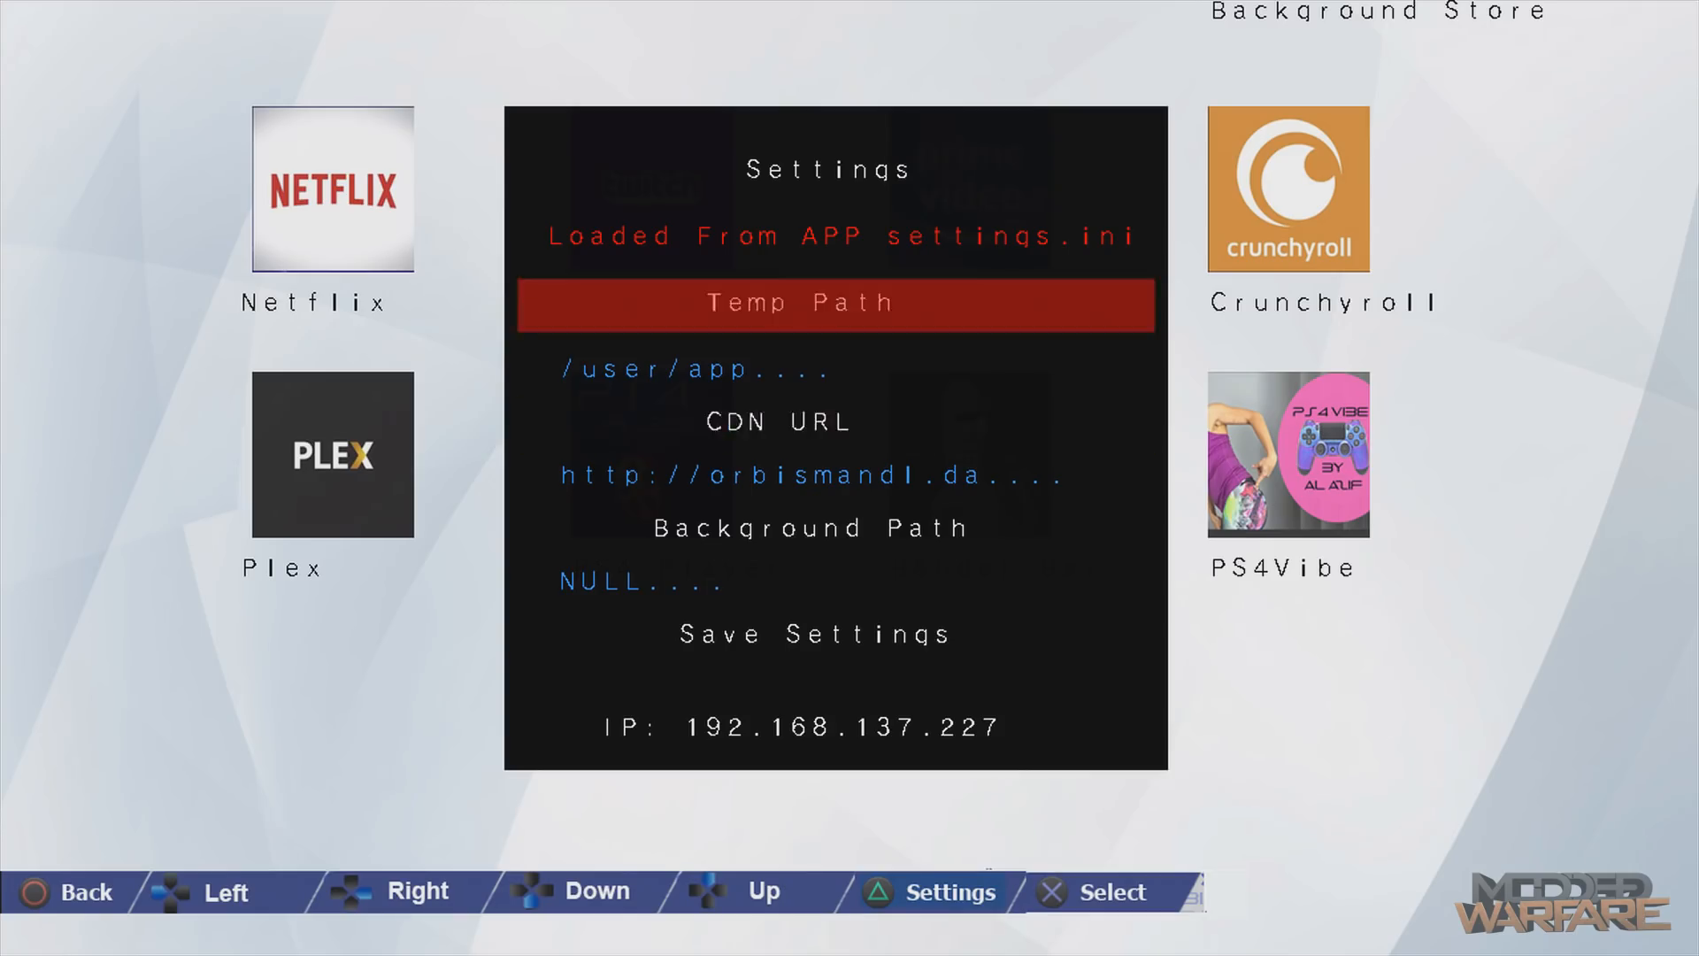
{"action": "key", "text": "Down"}
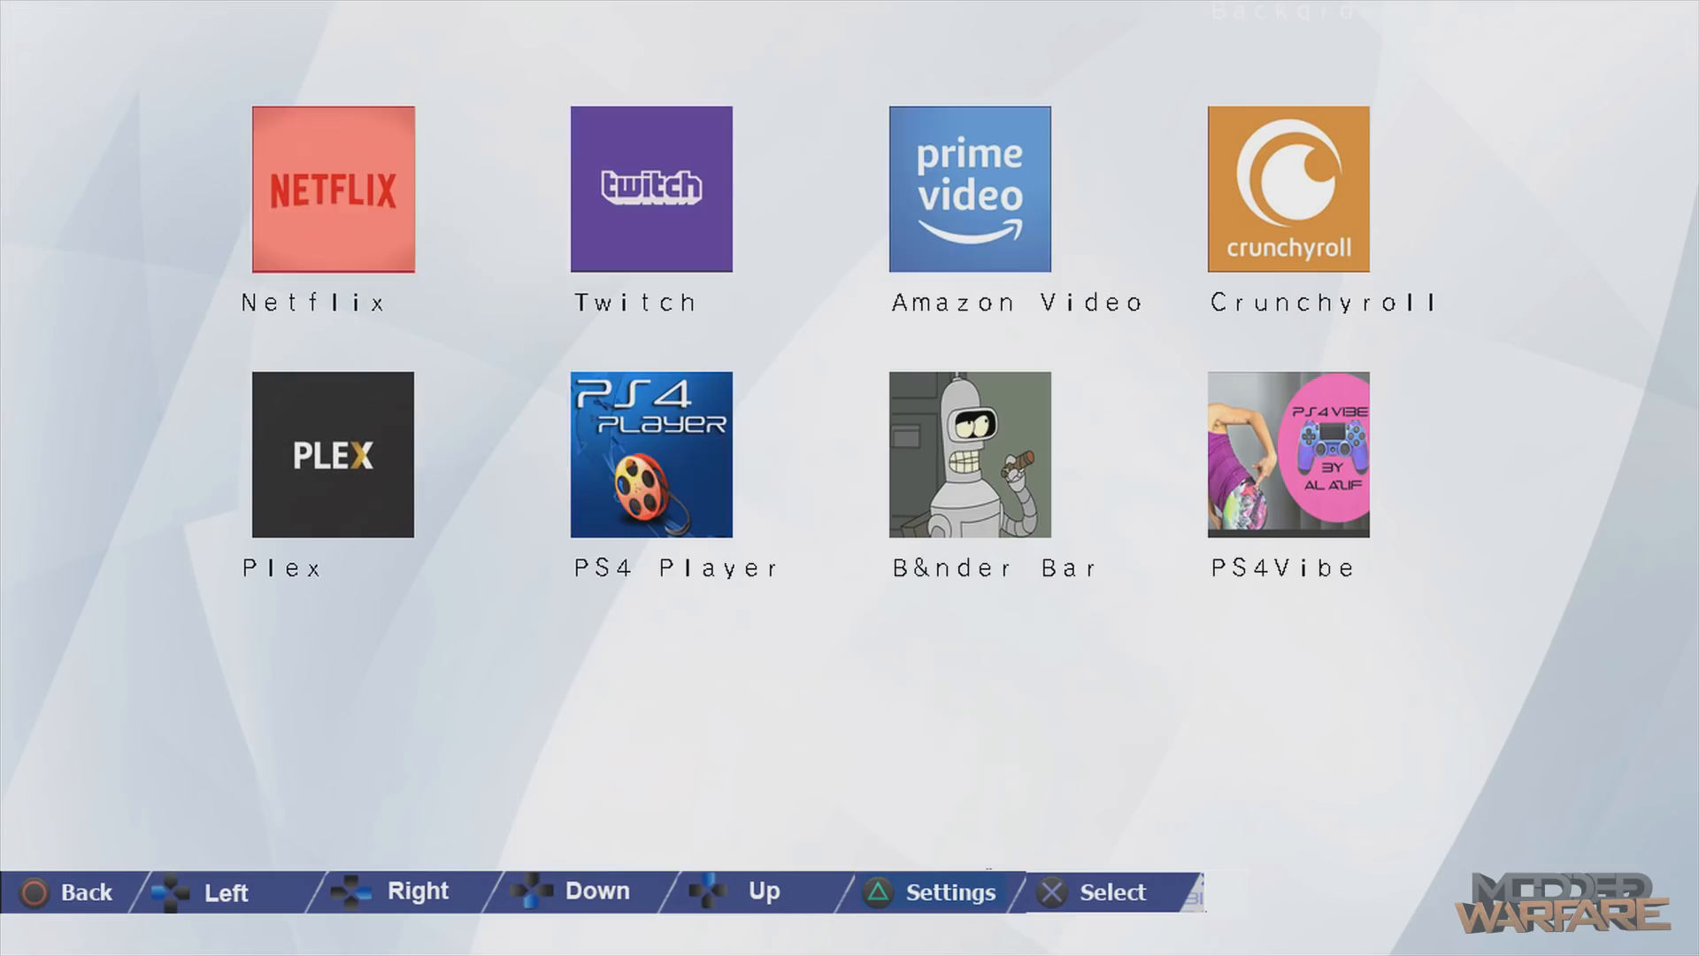
Highlight the PS4 Player tile and open the store Settings menu.
{"action": "left_click", "coordinate": [330, 188]}
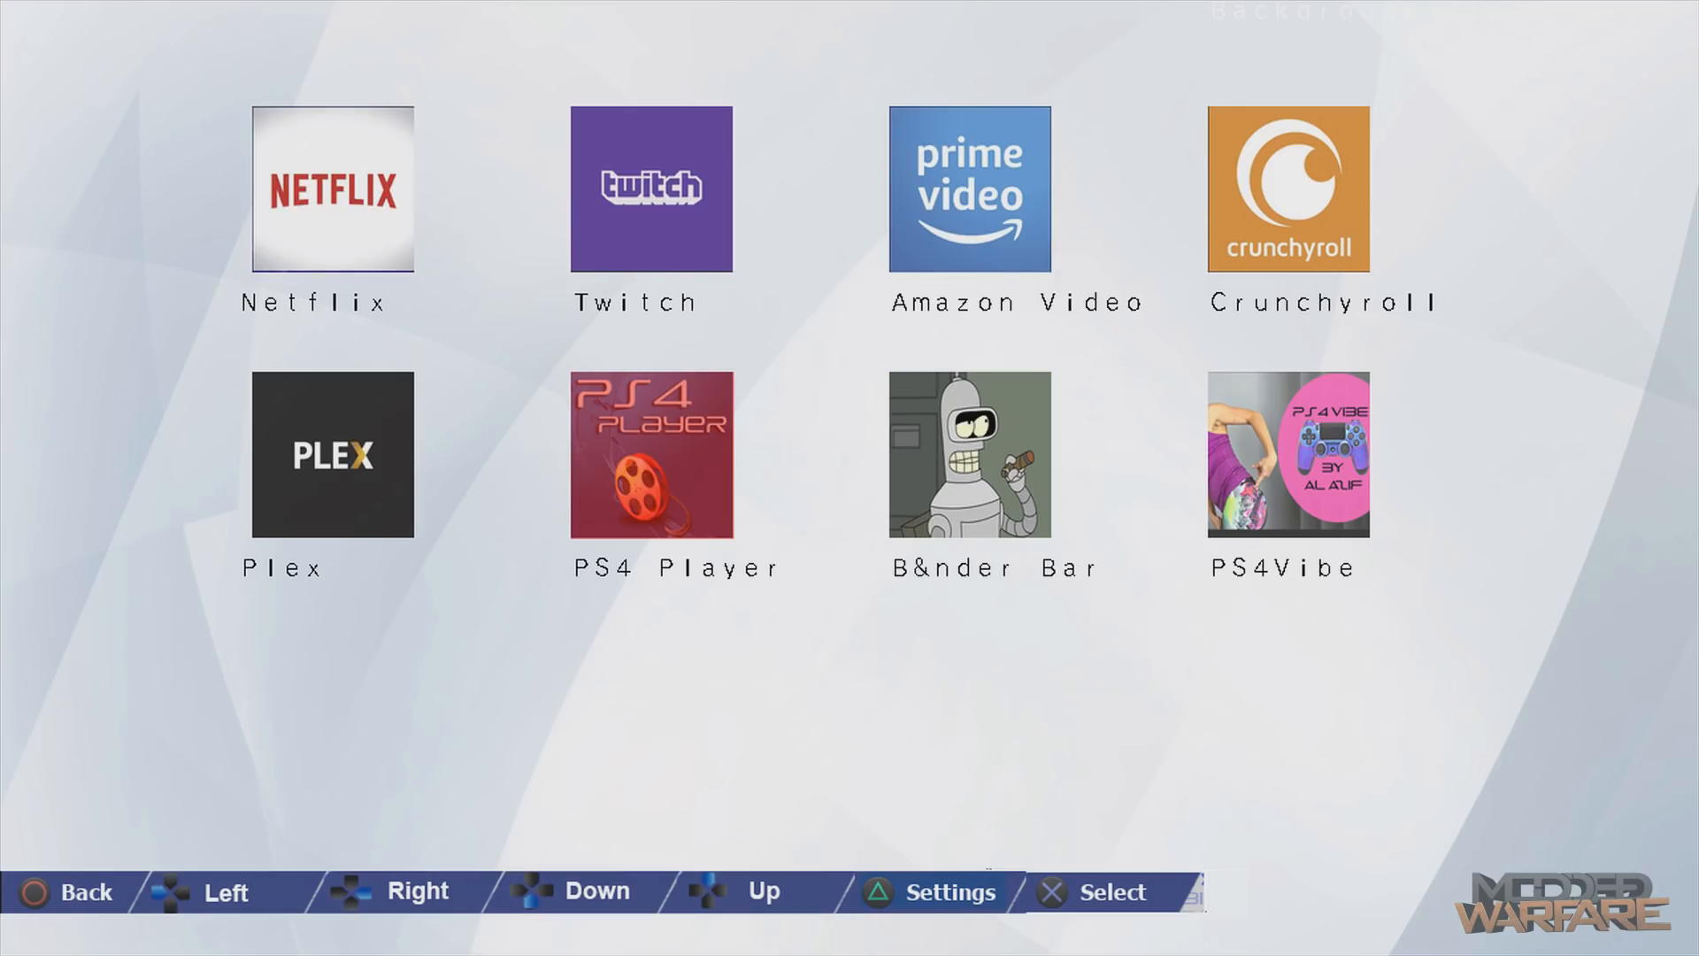
{"action": "left_click", "coordinate": [928, 891]}
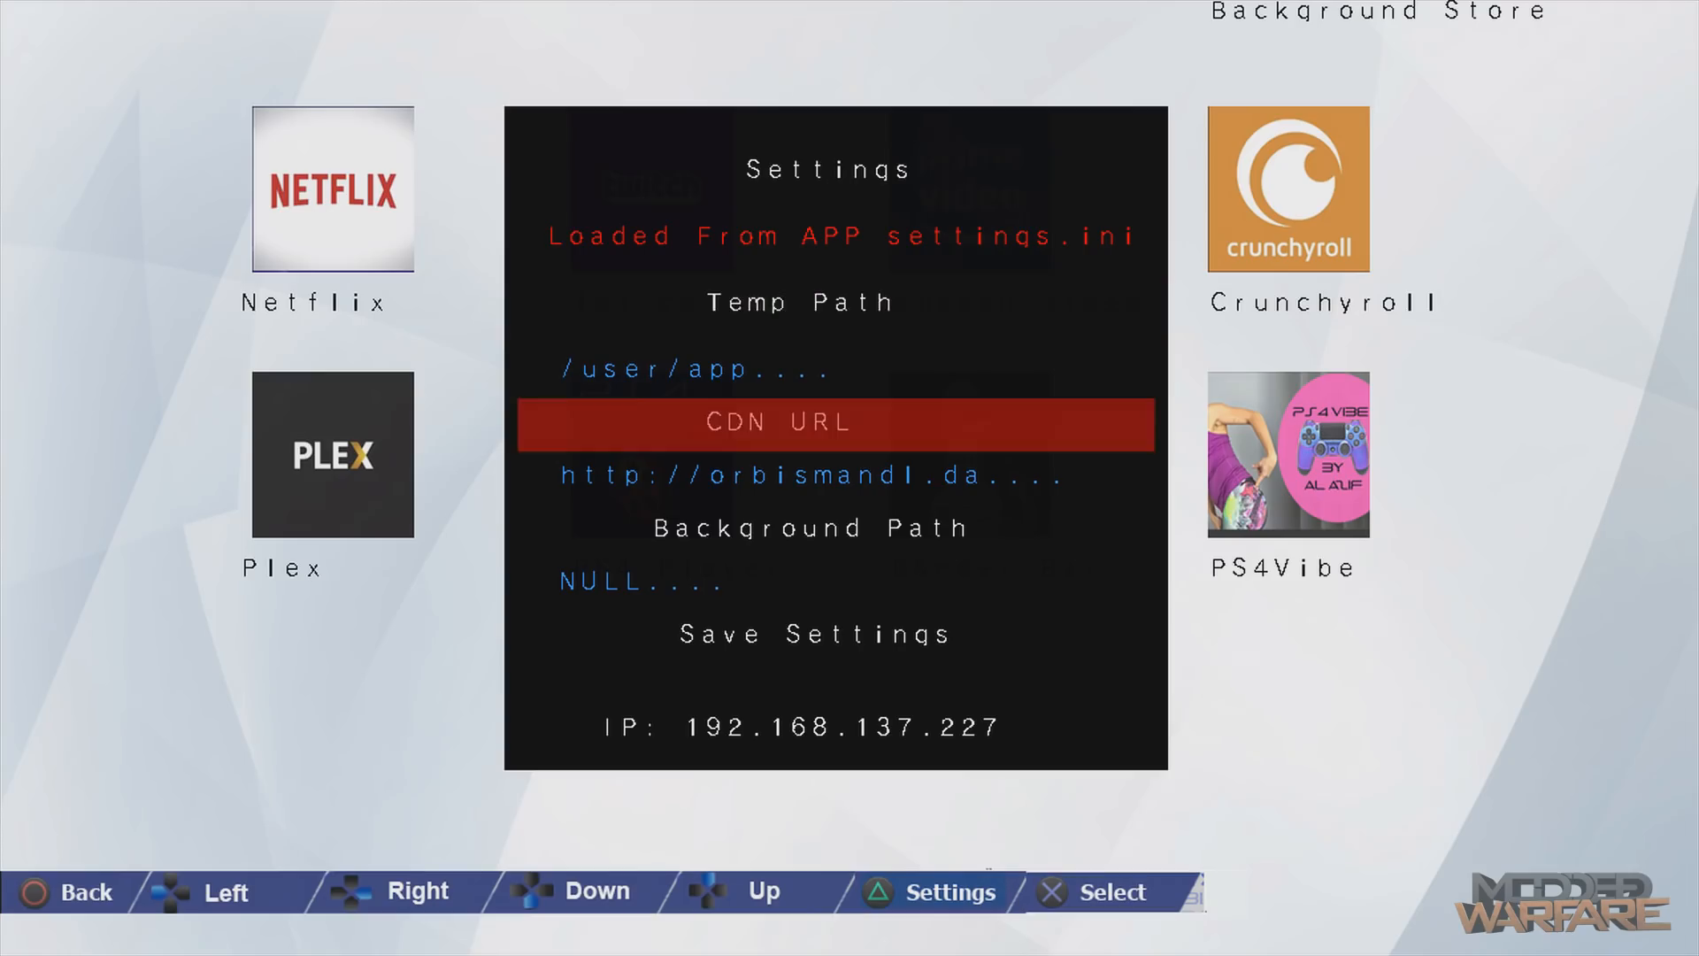
{"action": "key", "text": "Up"}
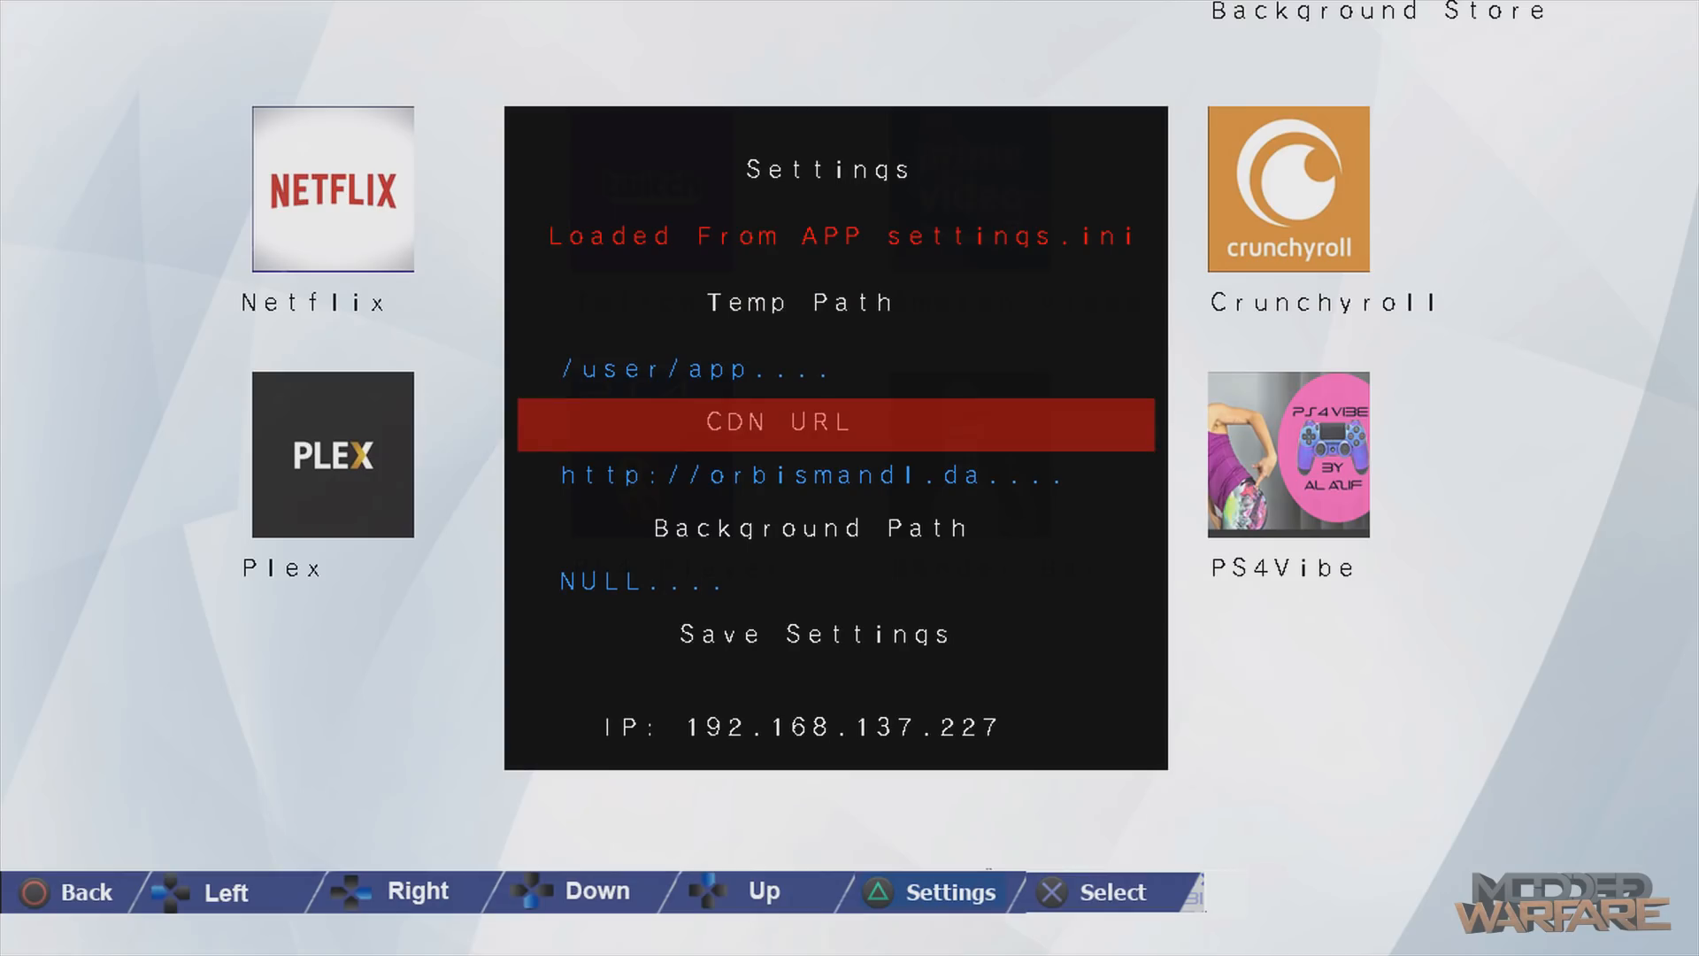
{"action": "key", "text": "up"}
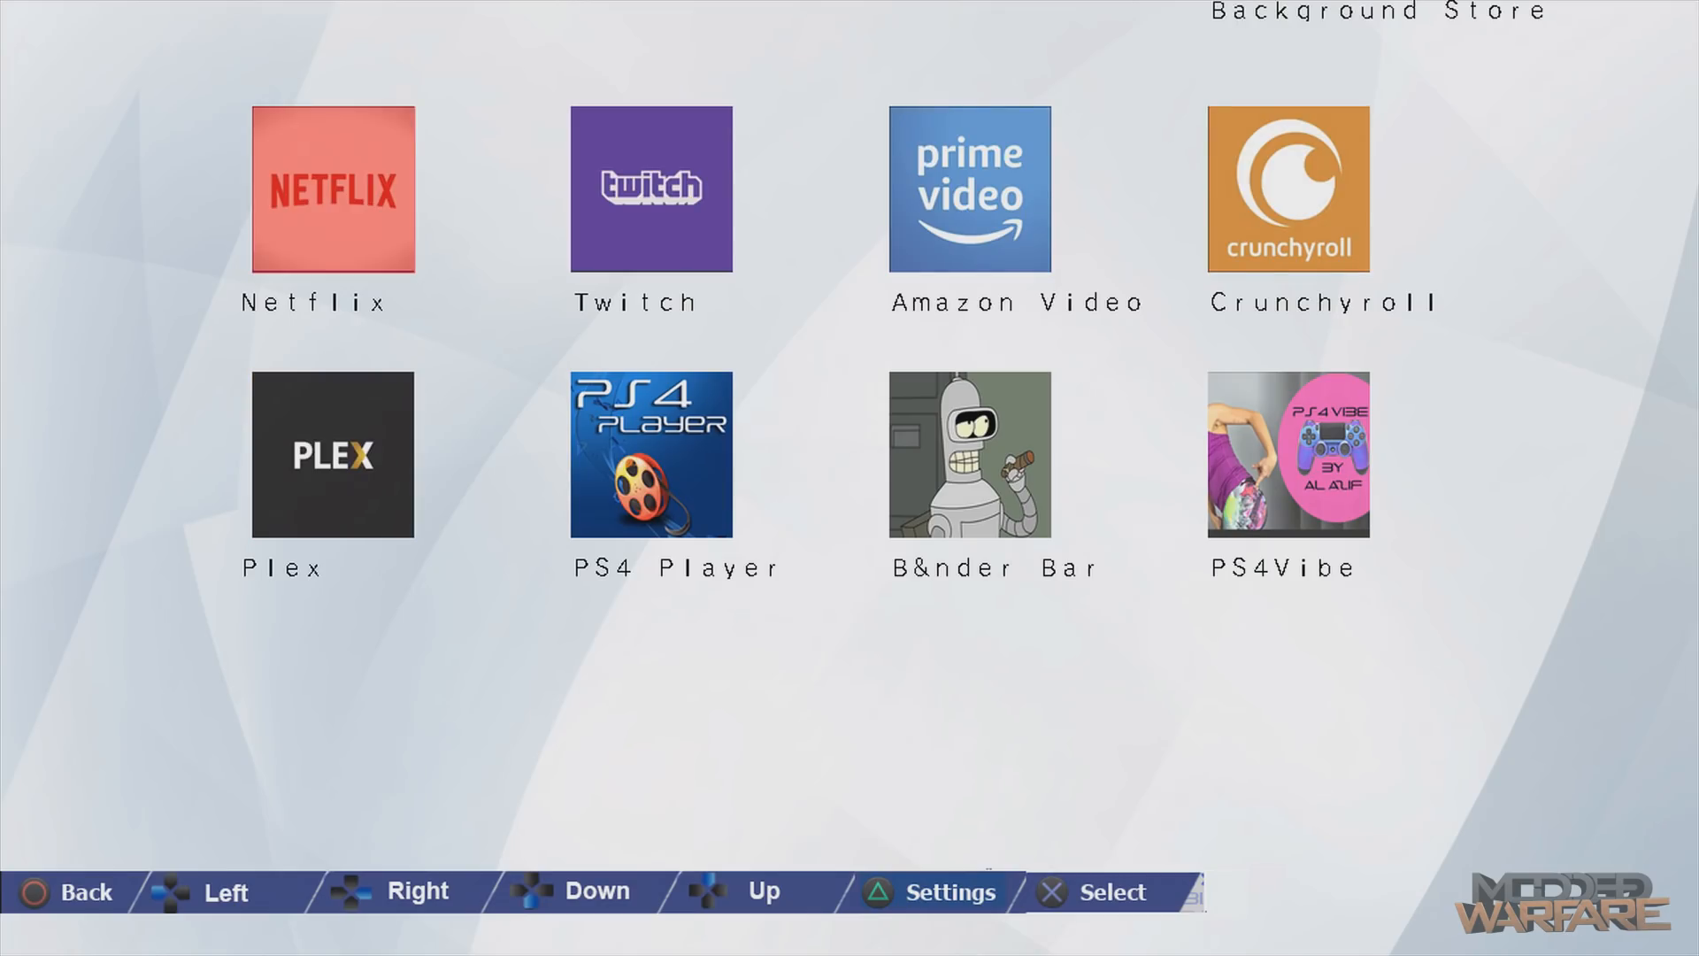
{"action": "key", "text": "Down"}
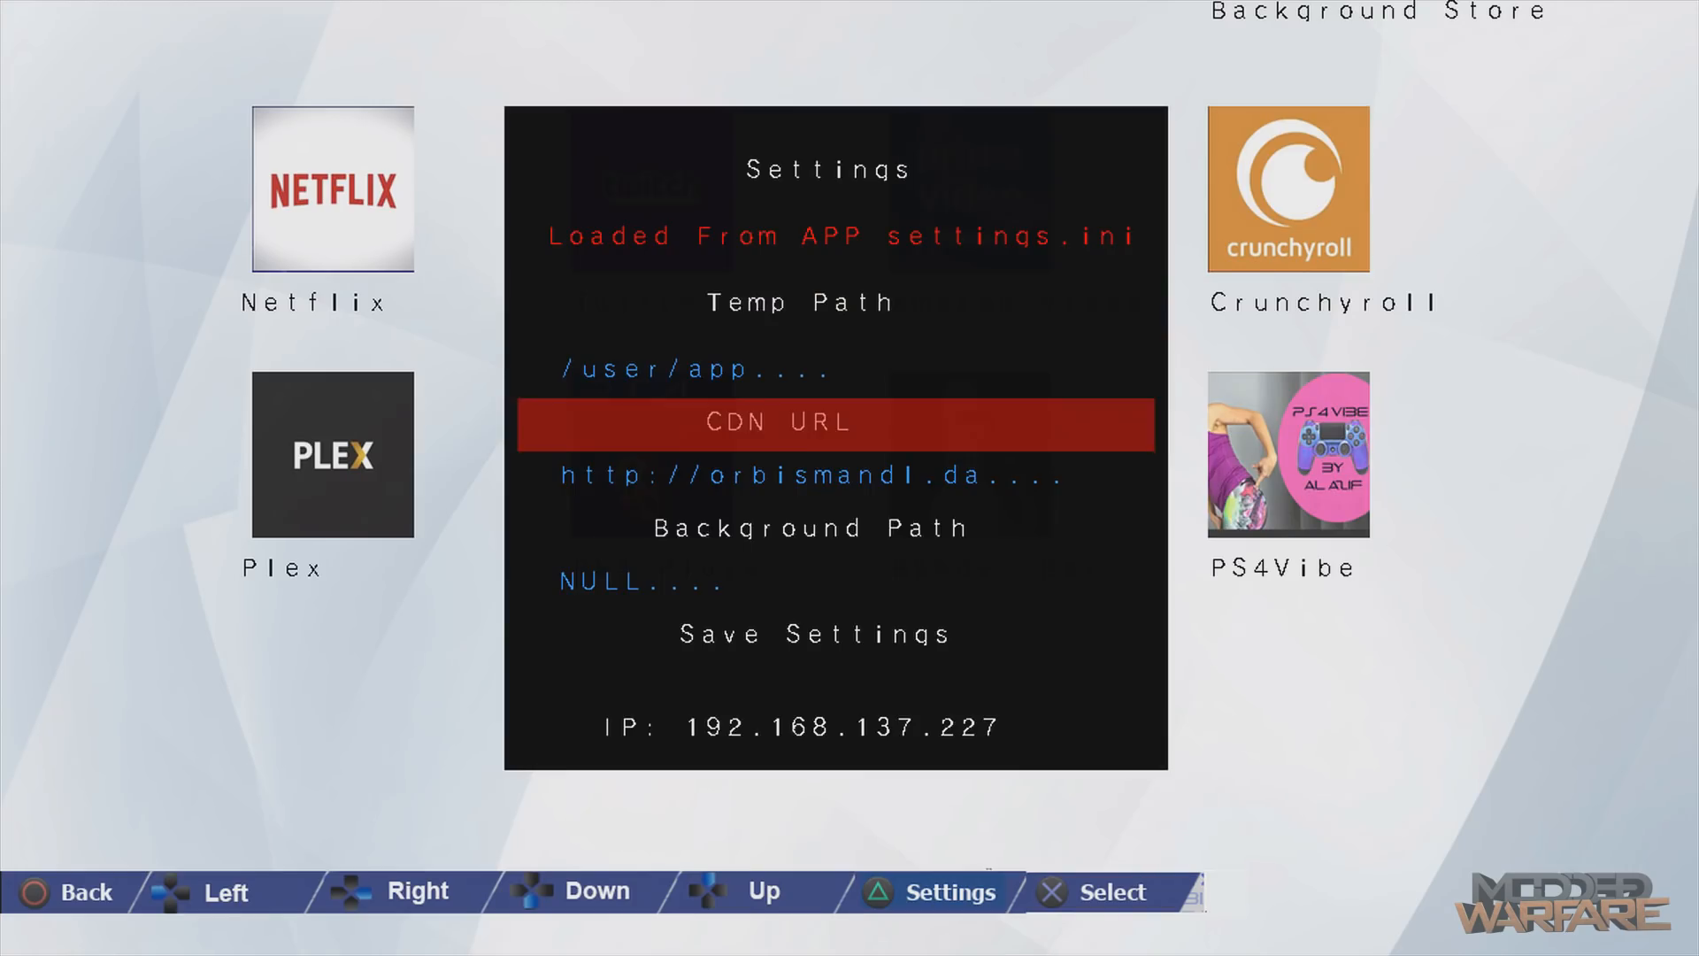
{"action": "key", "text": "up"}
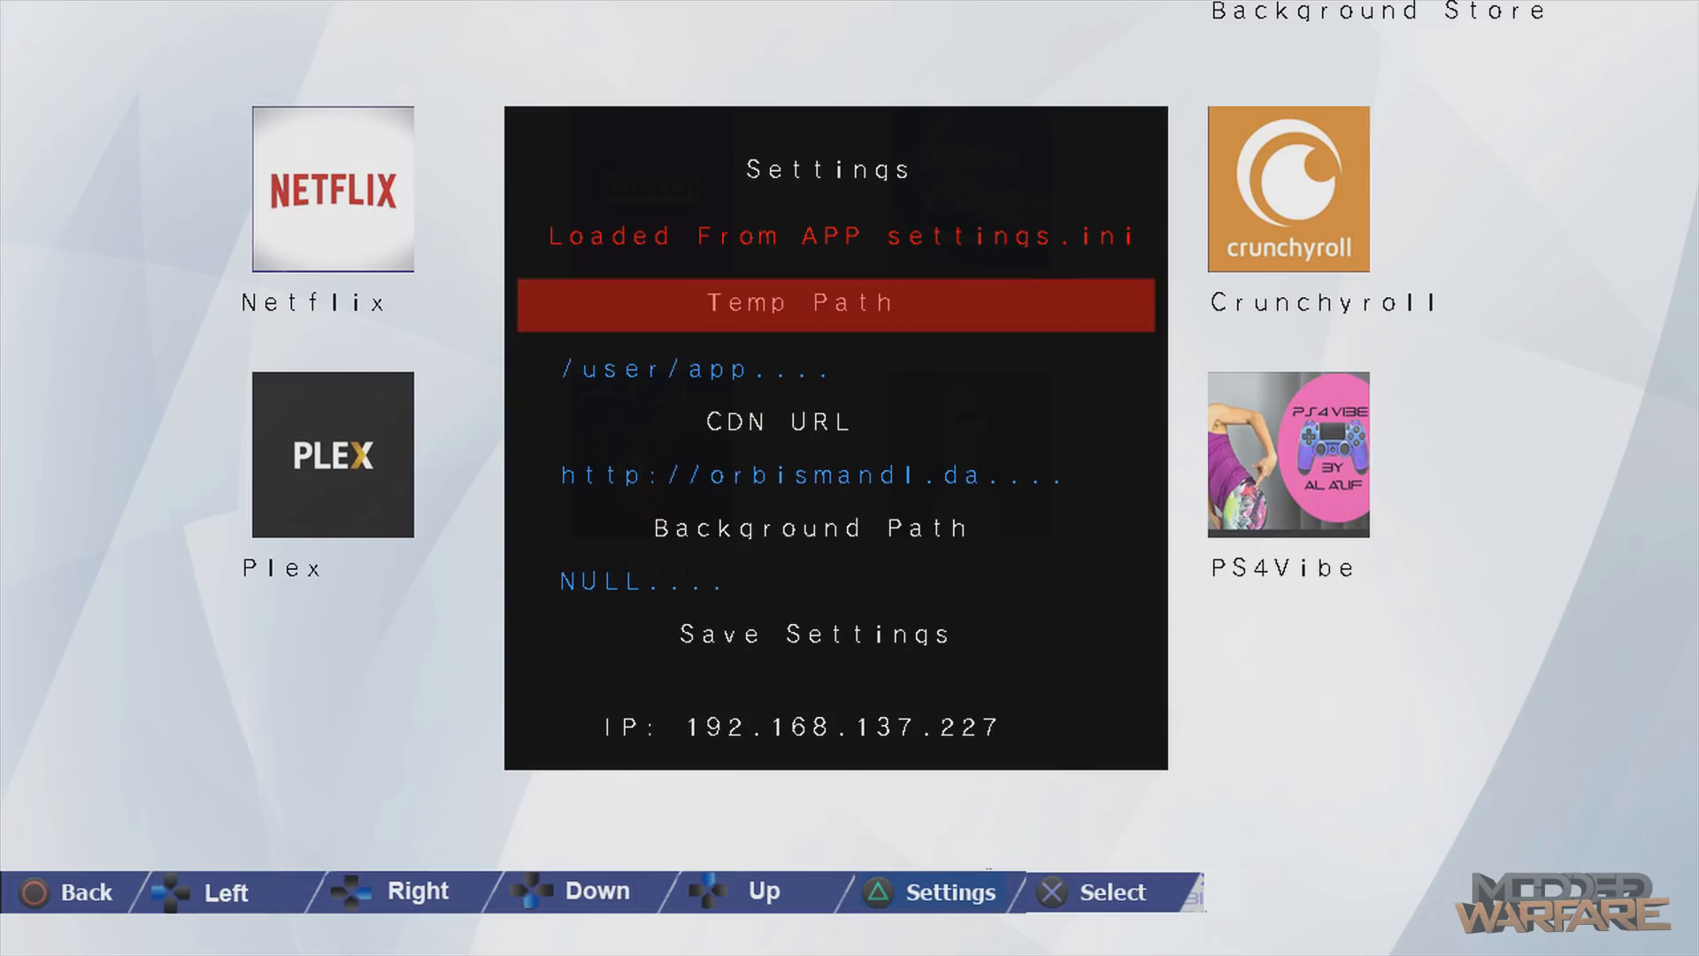
{"action": "left_click", "coordinate": [65, 892]}
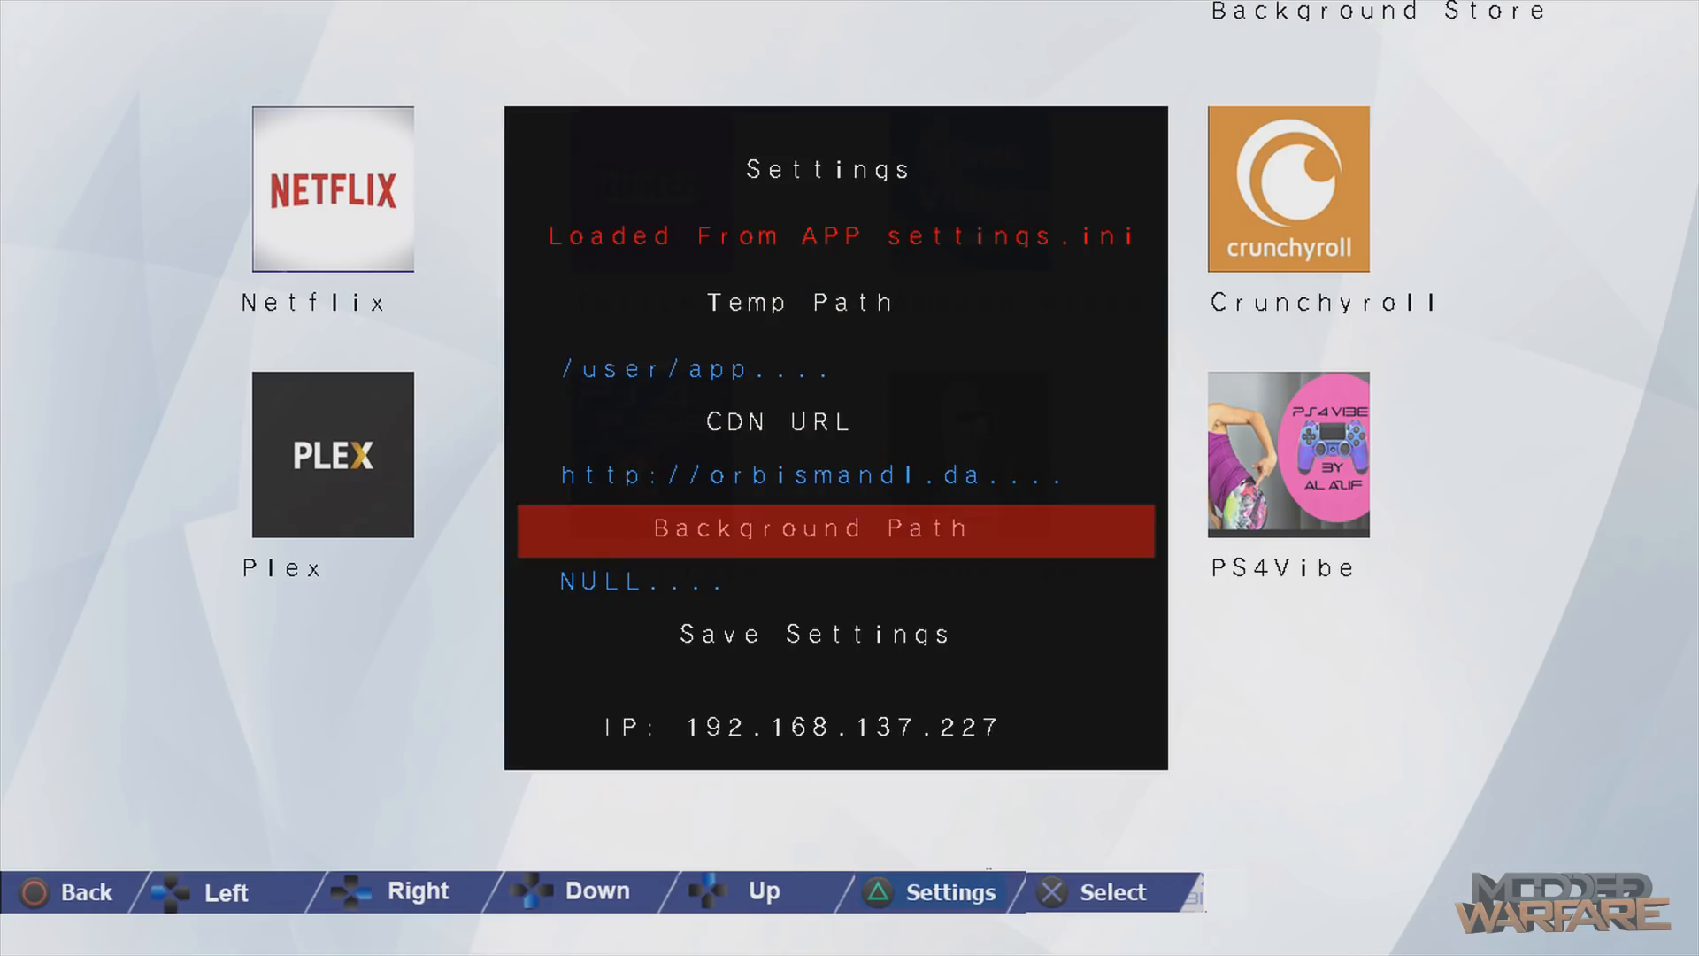
{"action": "left_click", "coordinate": [778, 420]}
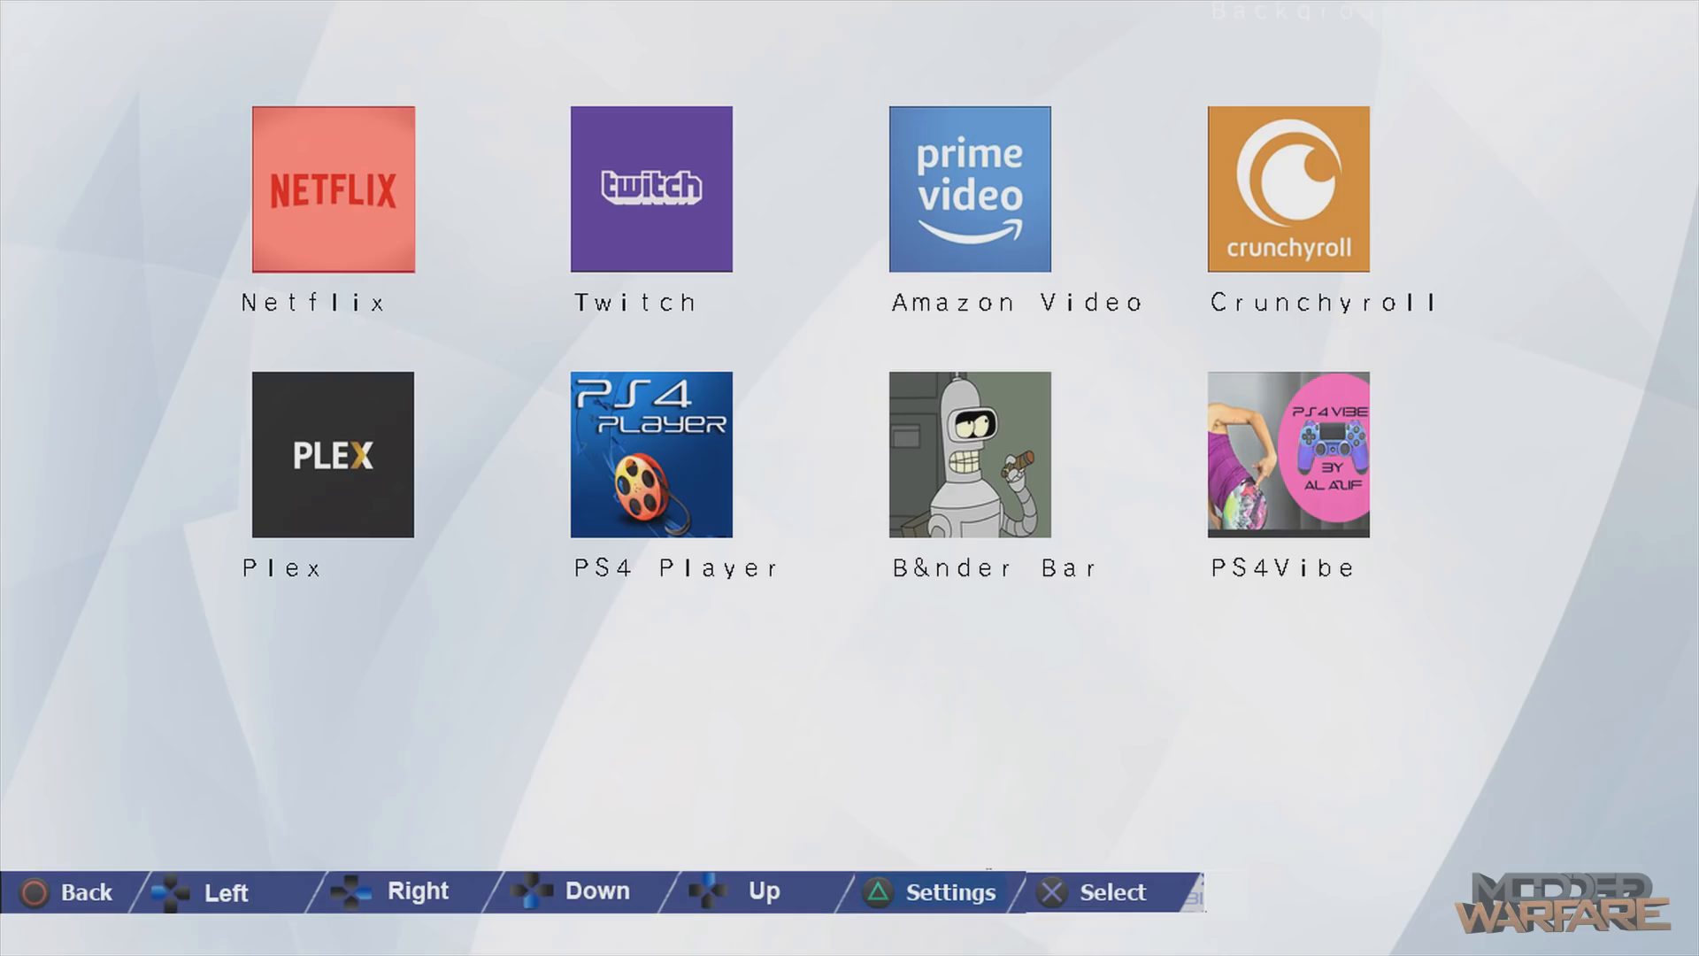
{"action": "key", "text": "Down"}
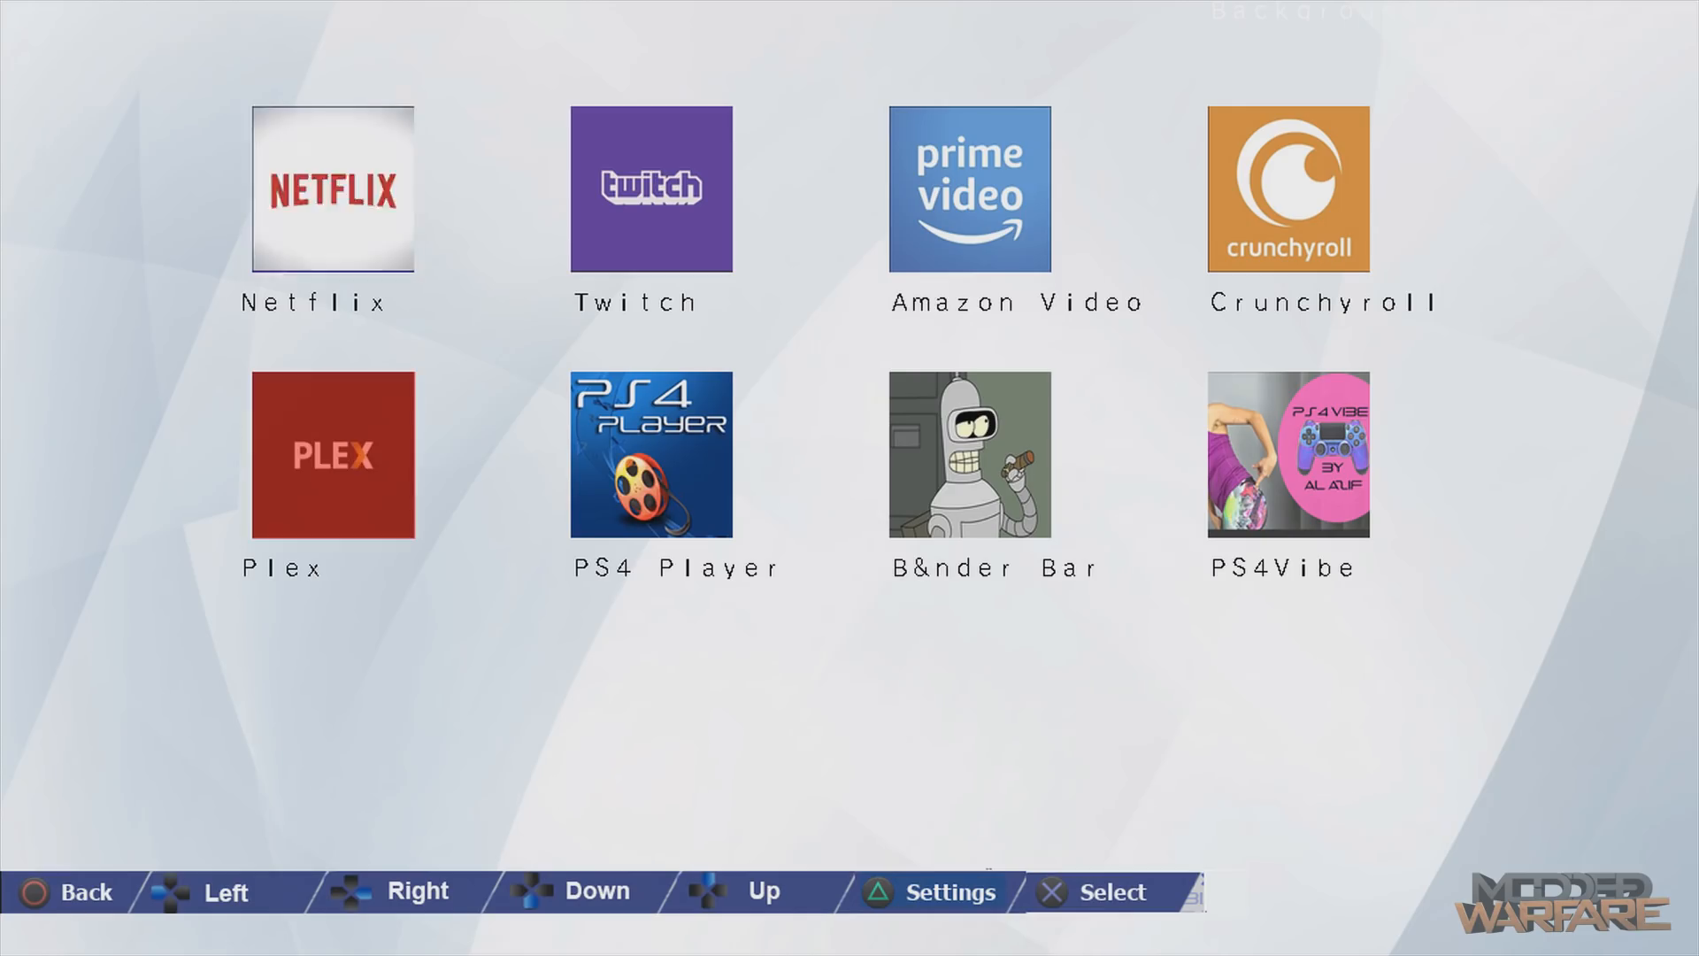